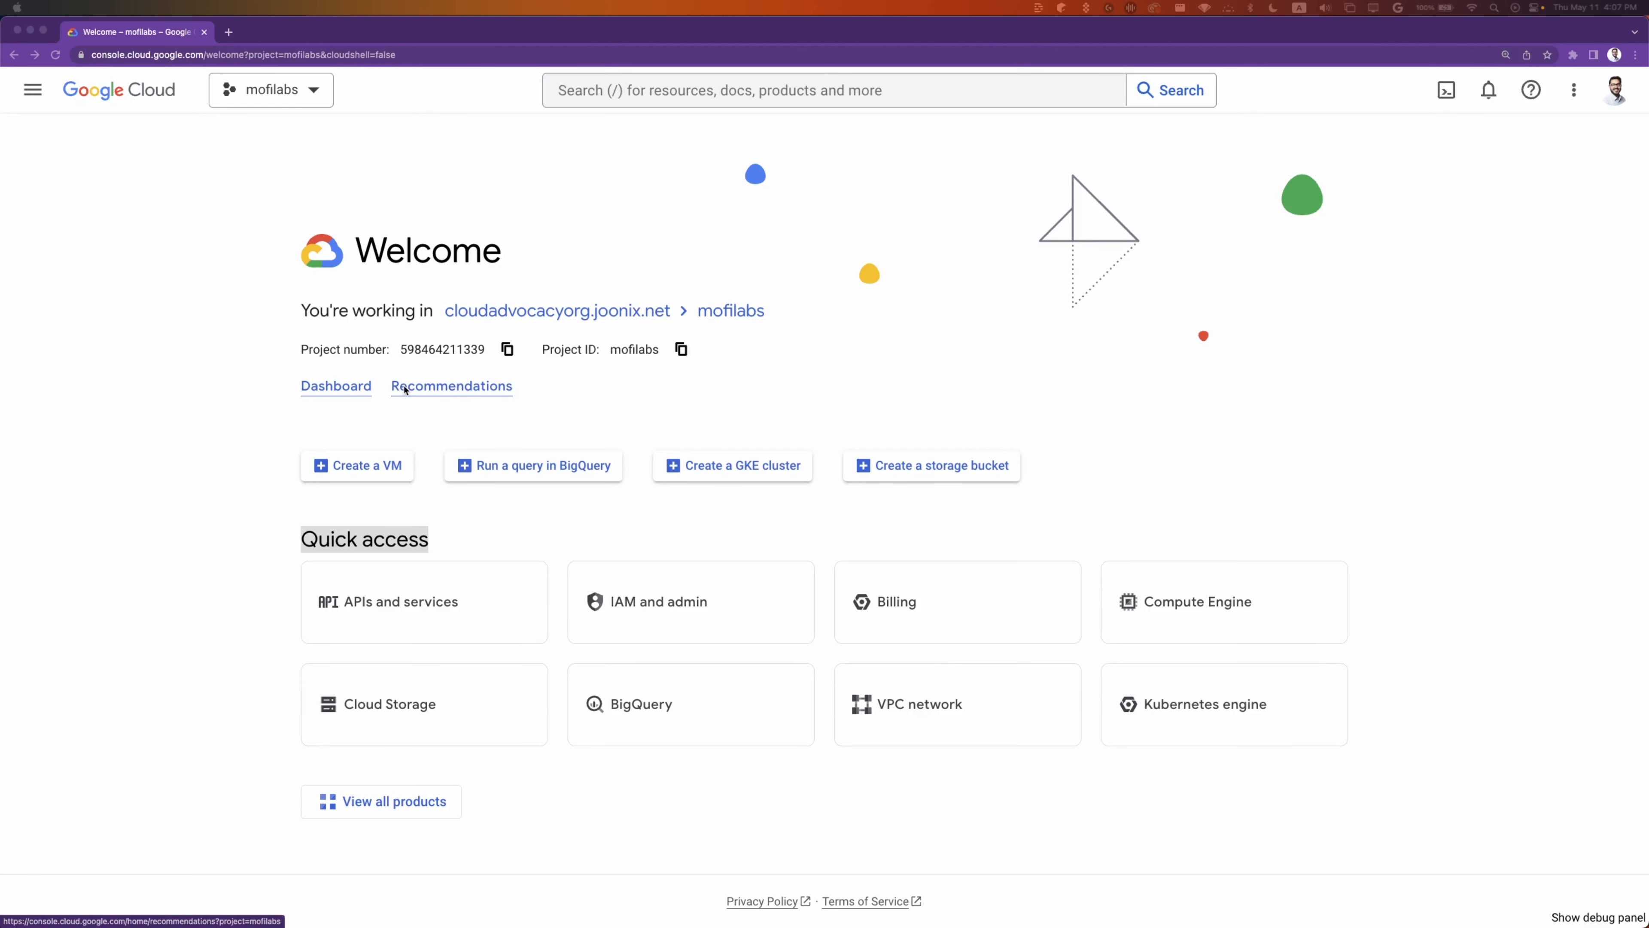
{"action": "mouse_move", "coordinate": [282, 389]}
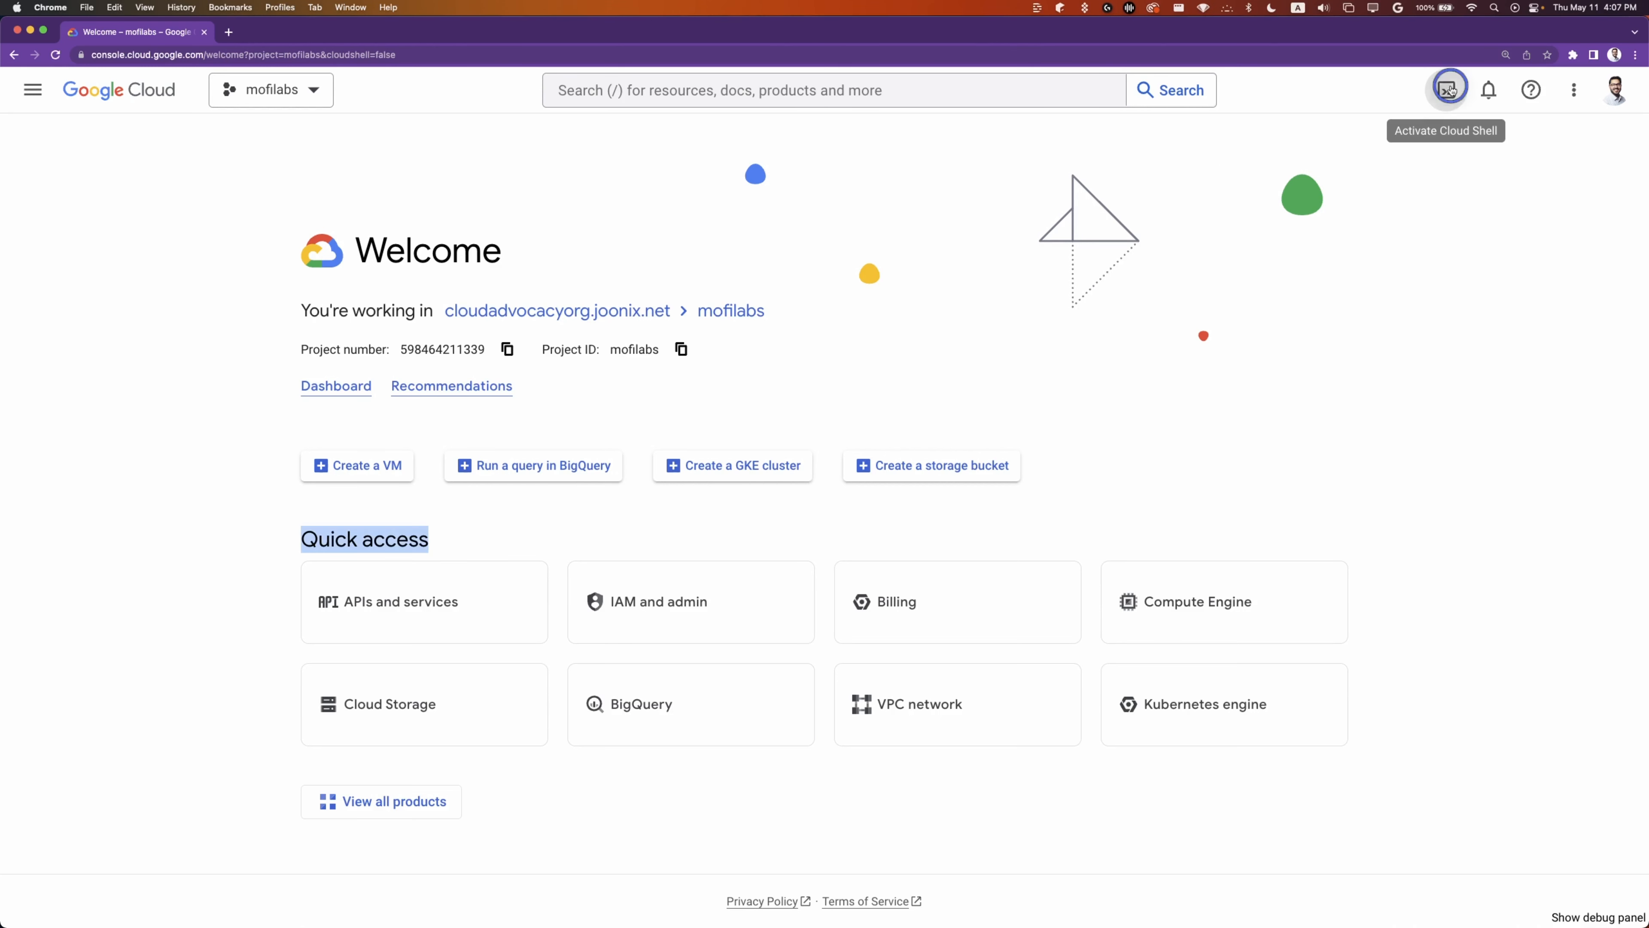
Start a Cloud Shell terminal session for the mofilabs project.
{"action": "left_click", "coordinate": [1448, 89]}
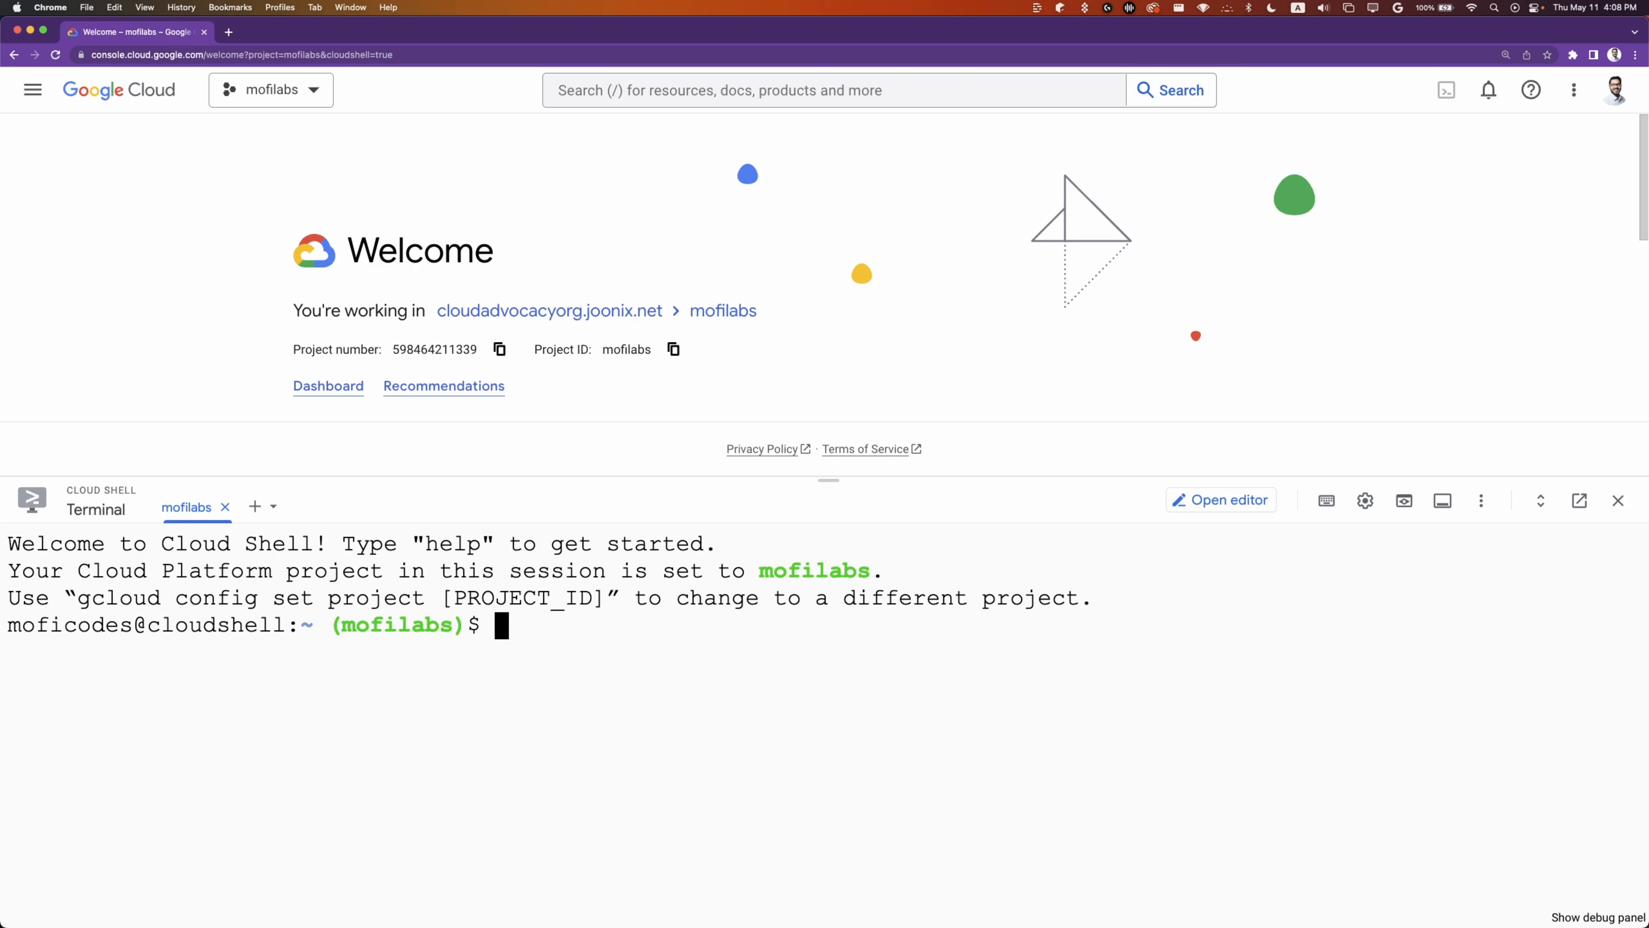
Run gcloud config set core/project mofilabs to make mofilabs the default project.
{"action": "type", "text": "gcloud"}
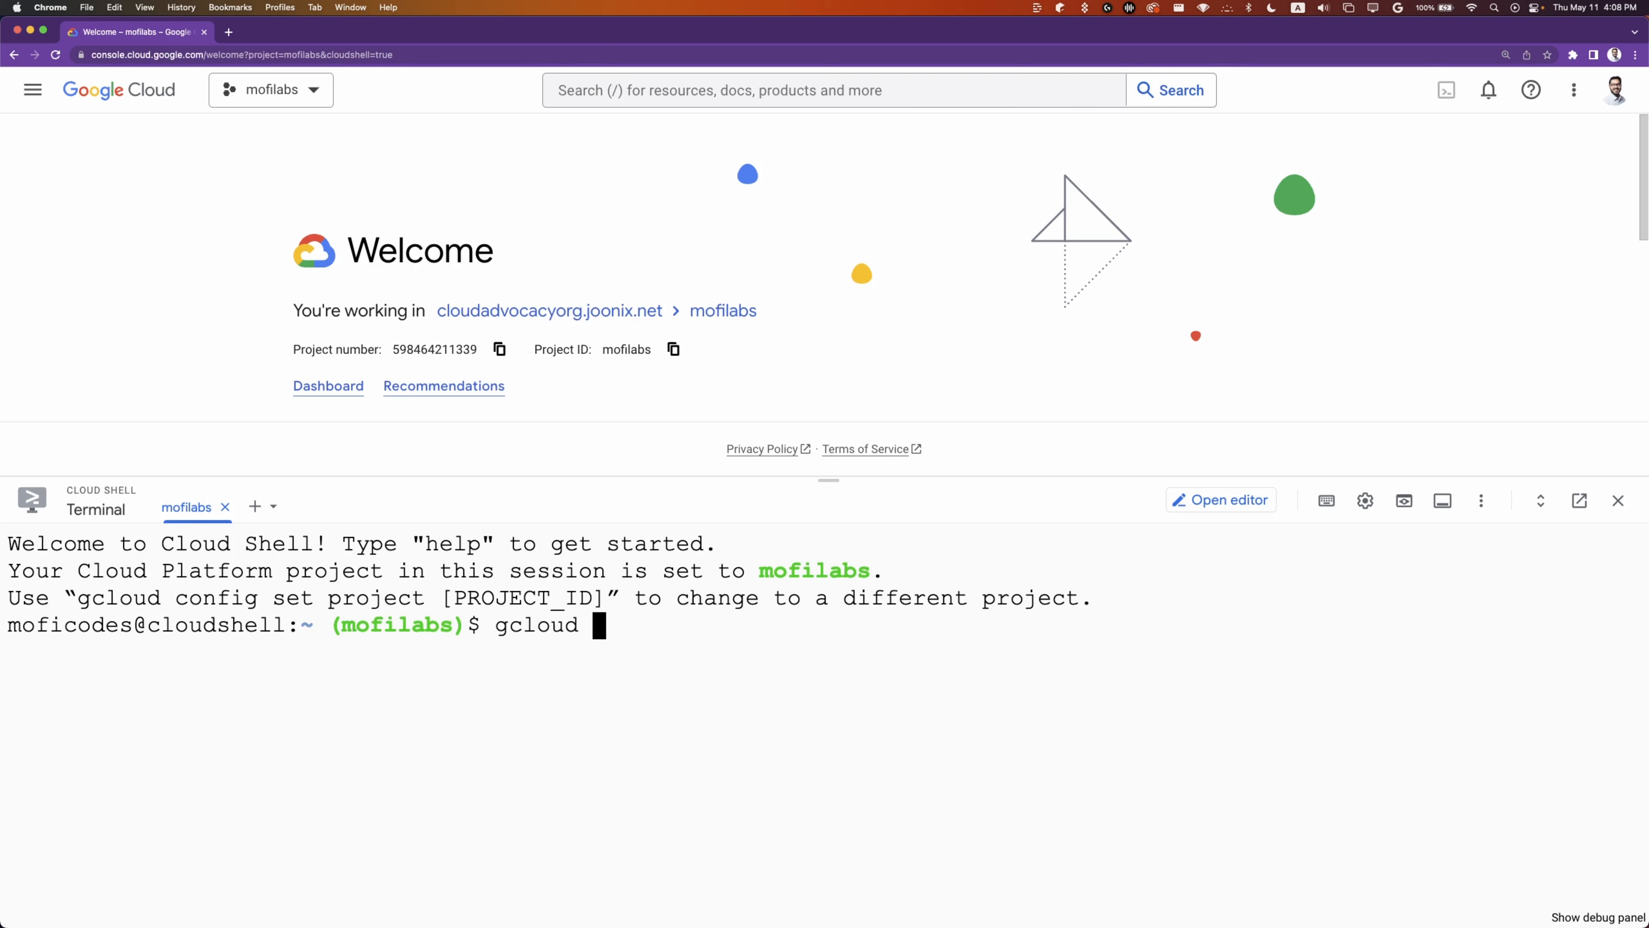
{"action": "type", "text": "config set core/p"}
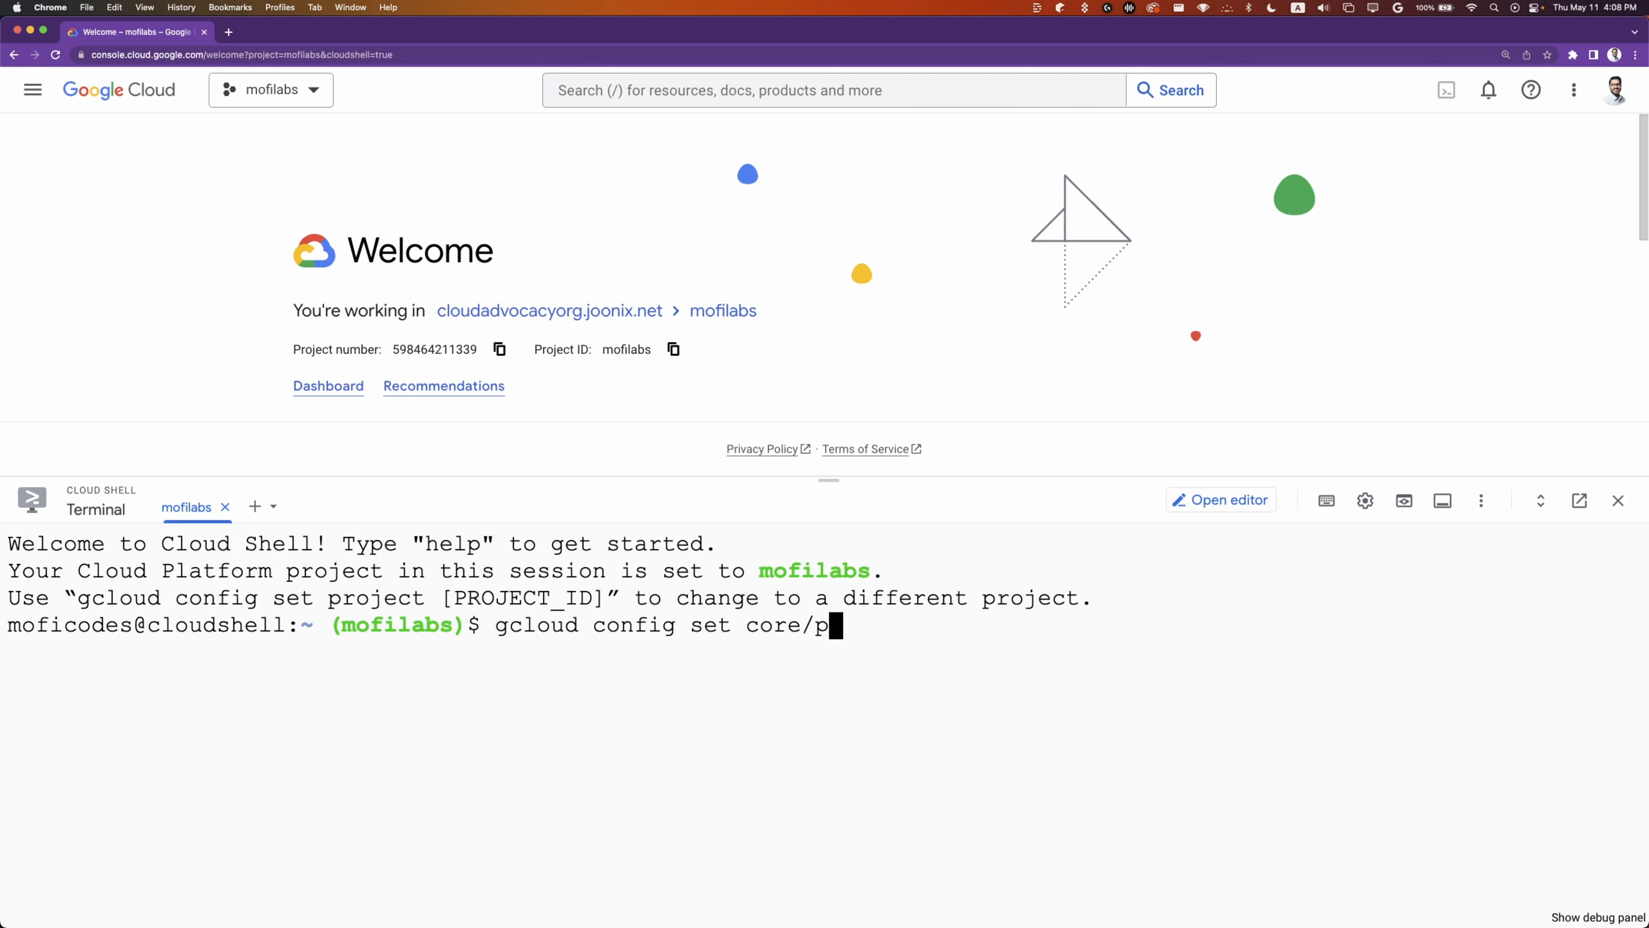
{"action": "type", "text": "roject mofil"}
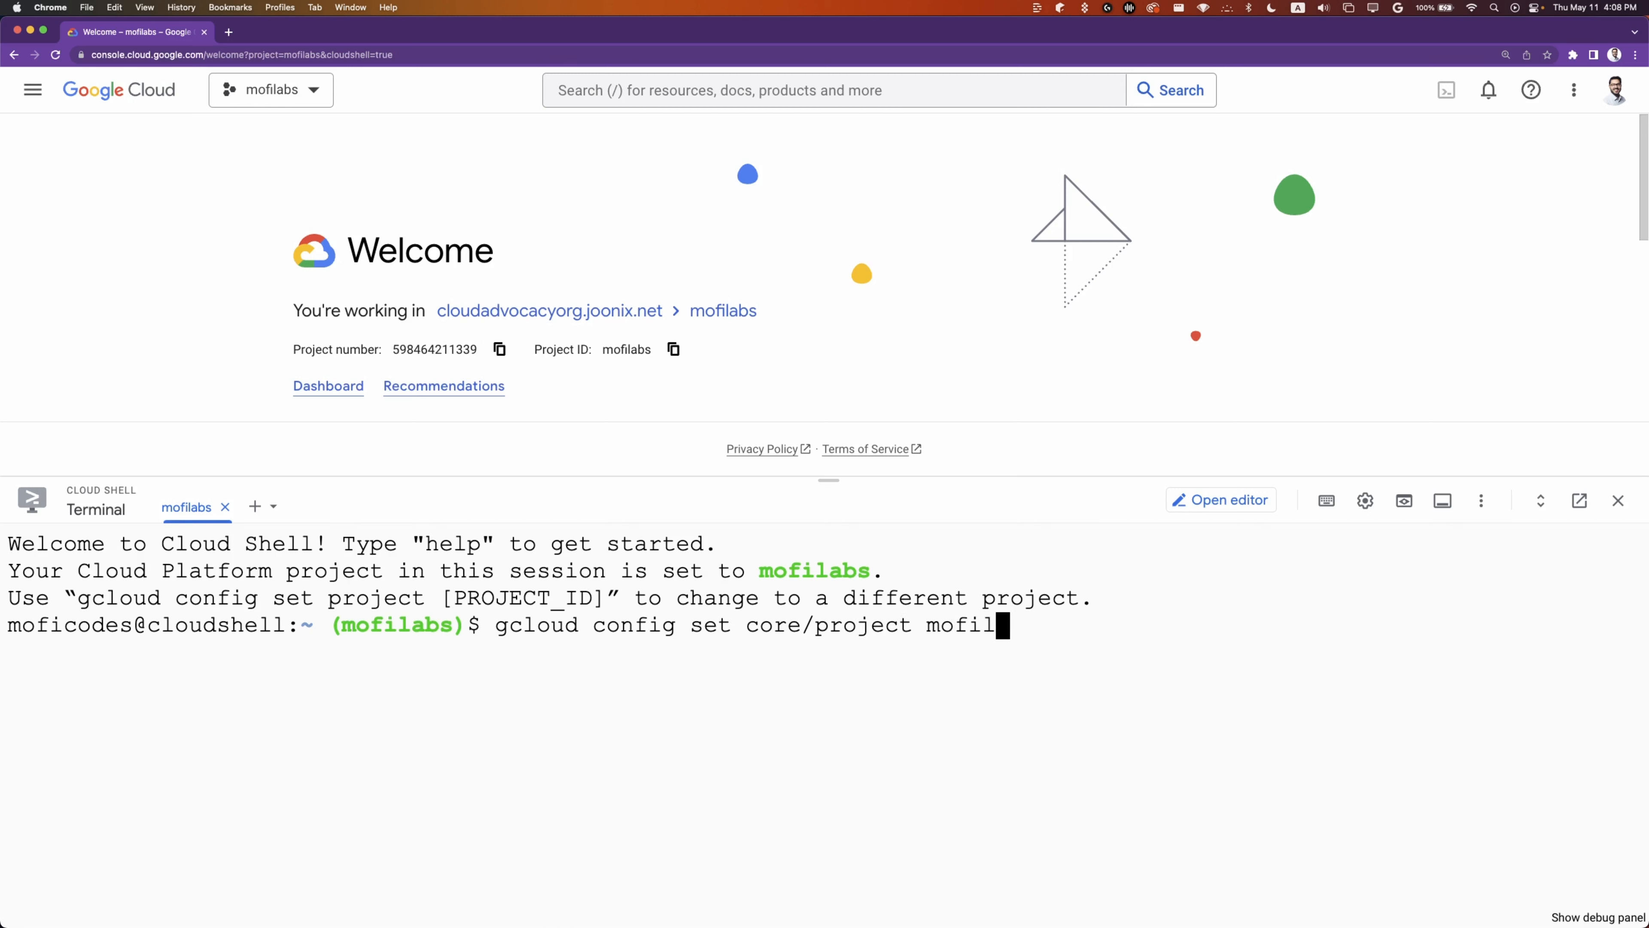
{"action": "type", "text": "abs"}
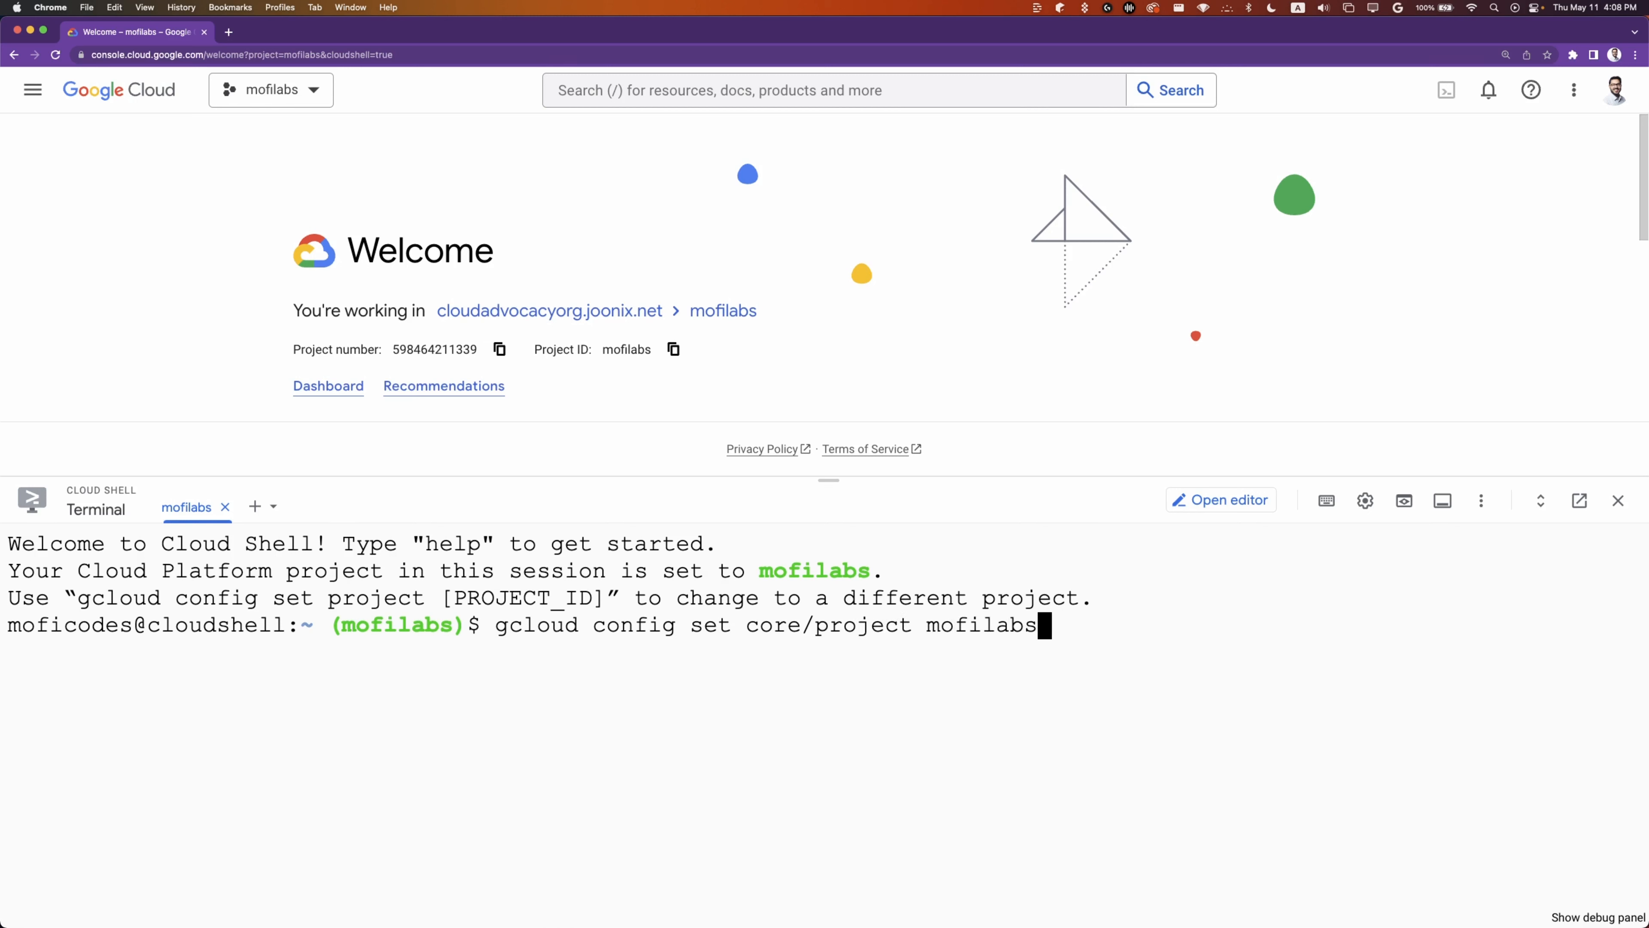
{"action": "key", "text": "Return"}
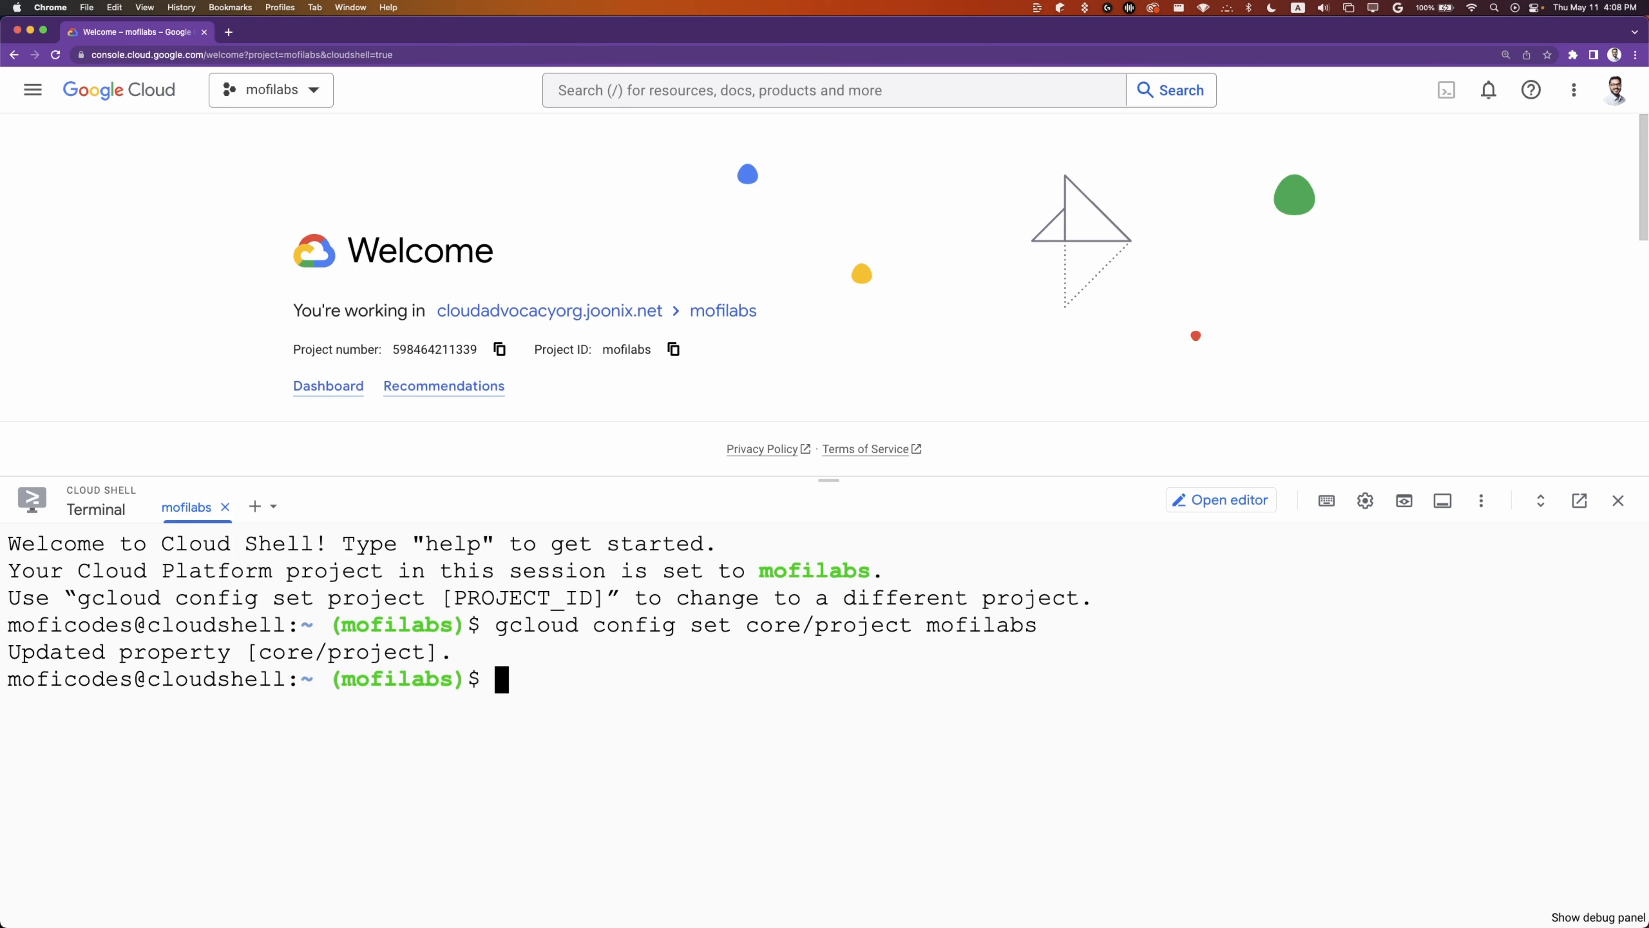
Begin entering gcloud config set compute/region for the us-central region.
{"action": "type", "text": "gcloud config s"}
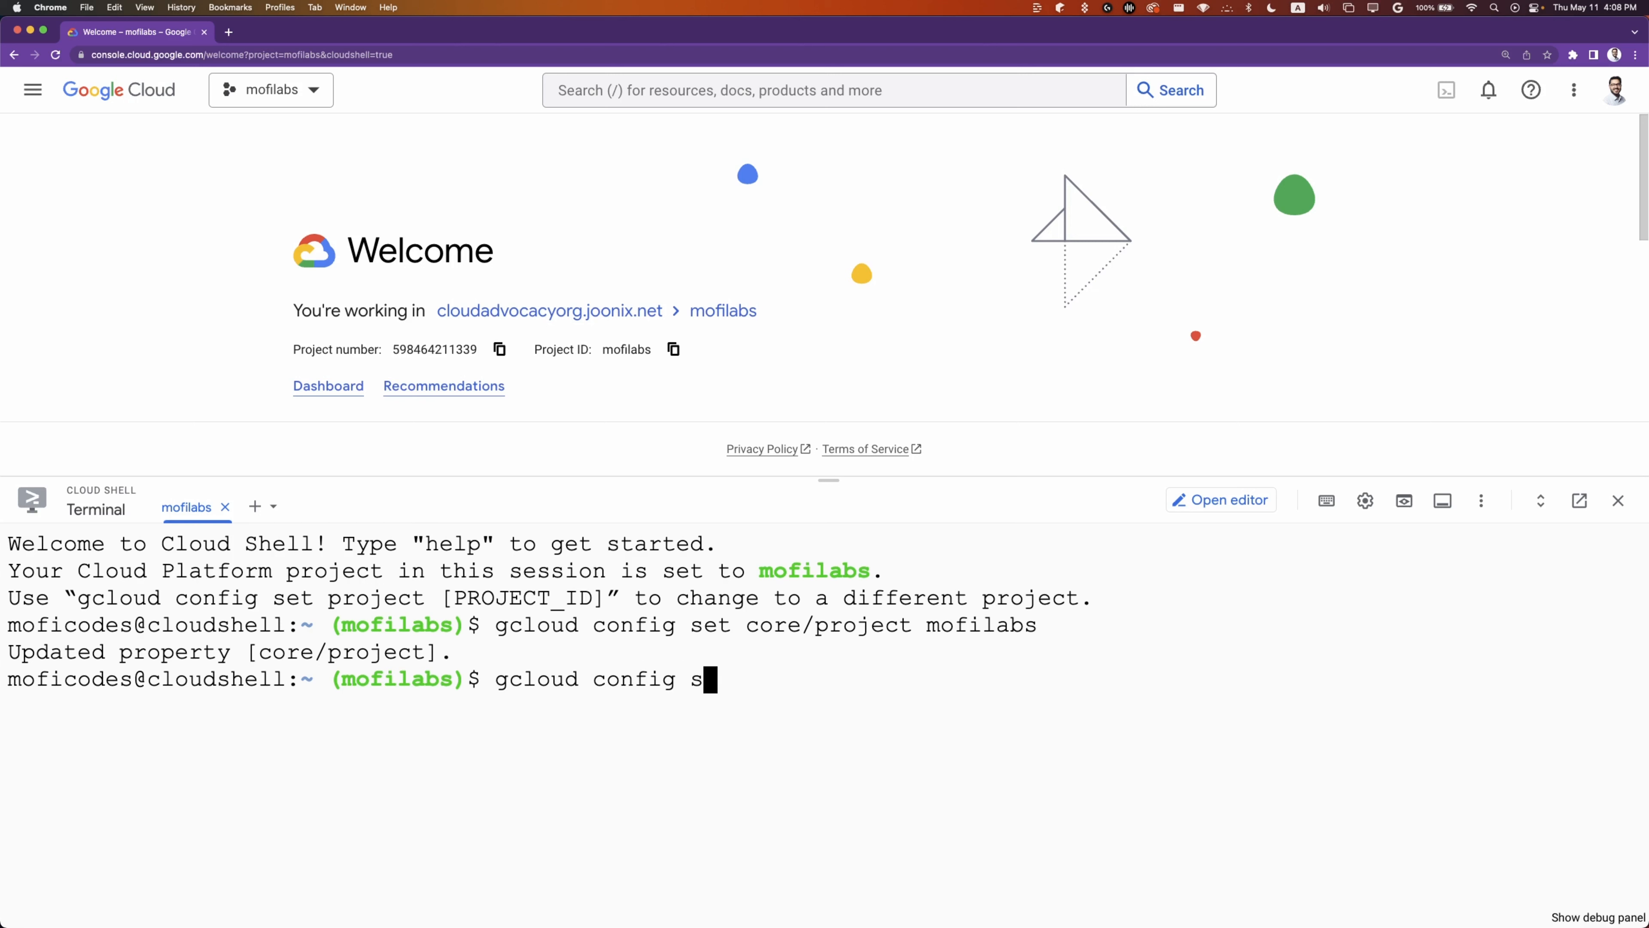
{"action": "type", "text": "et compute/r"}
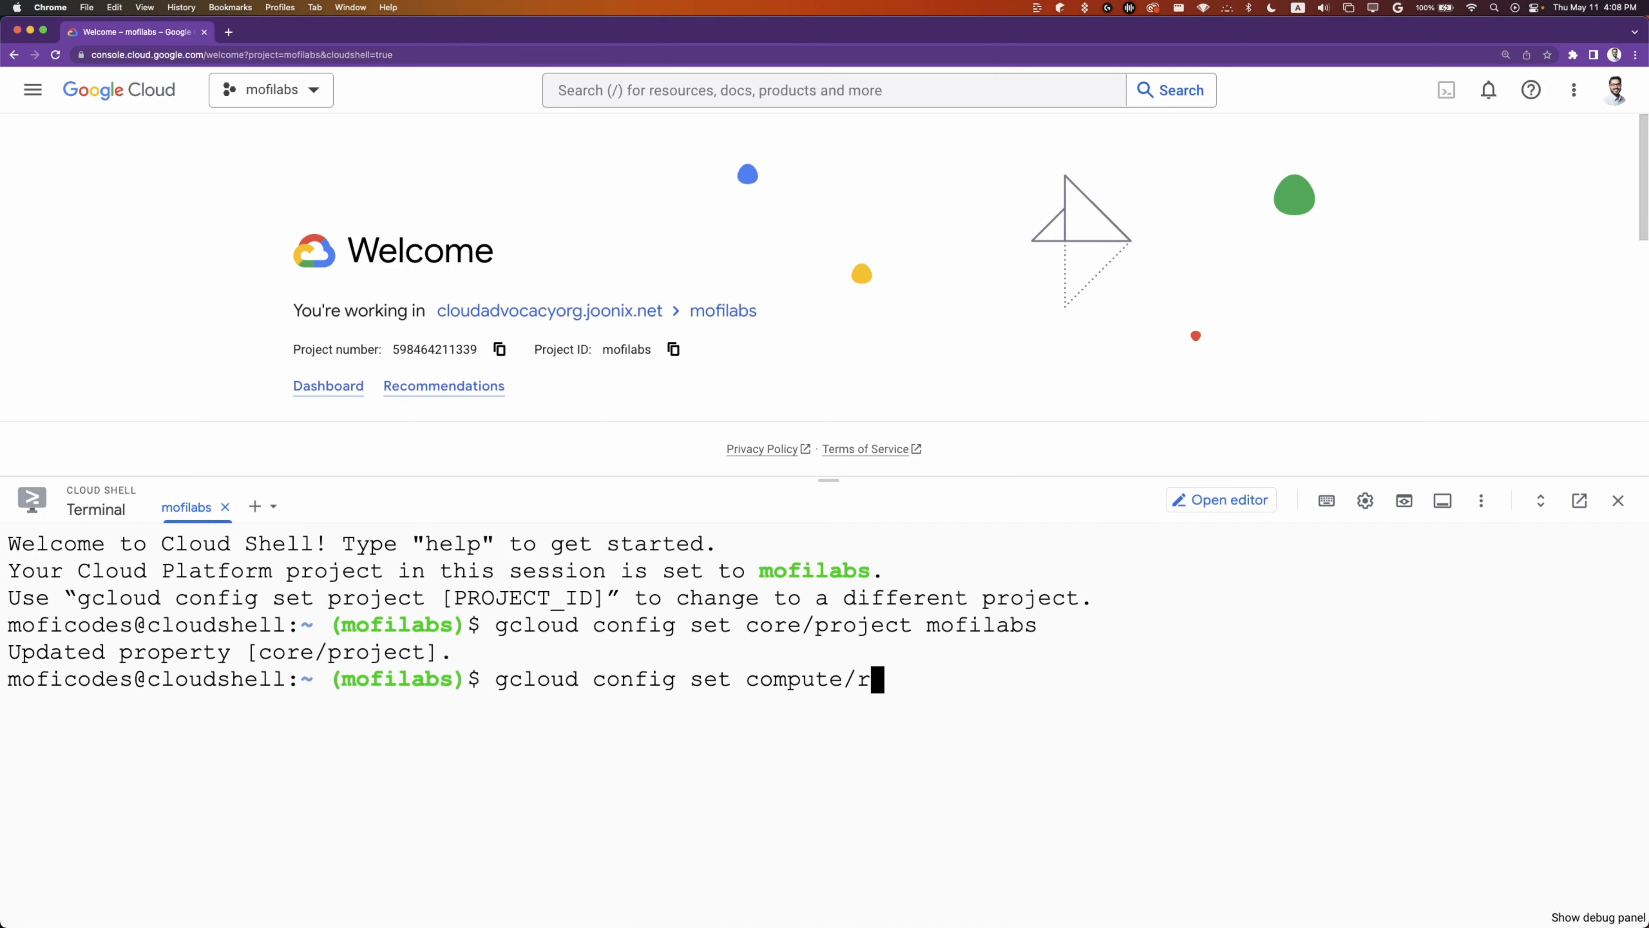
{"action": "type", "text": "egion us-cet"}
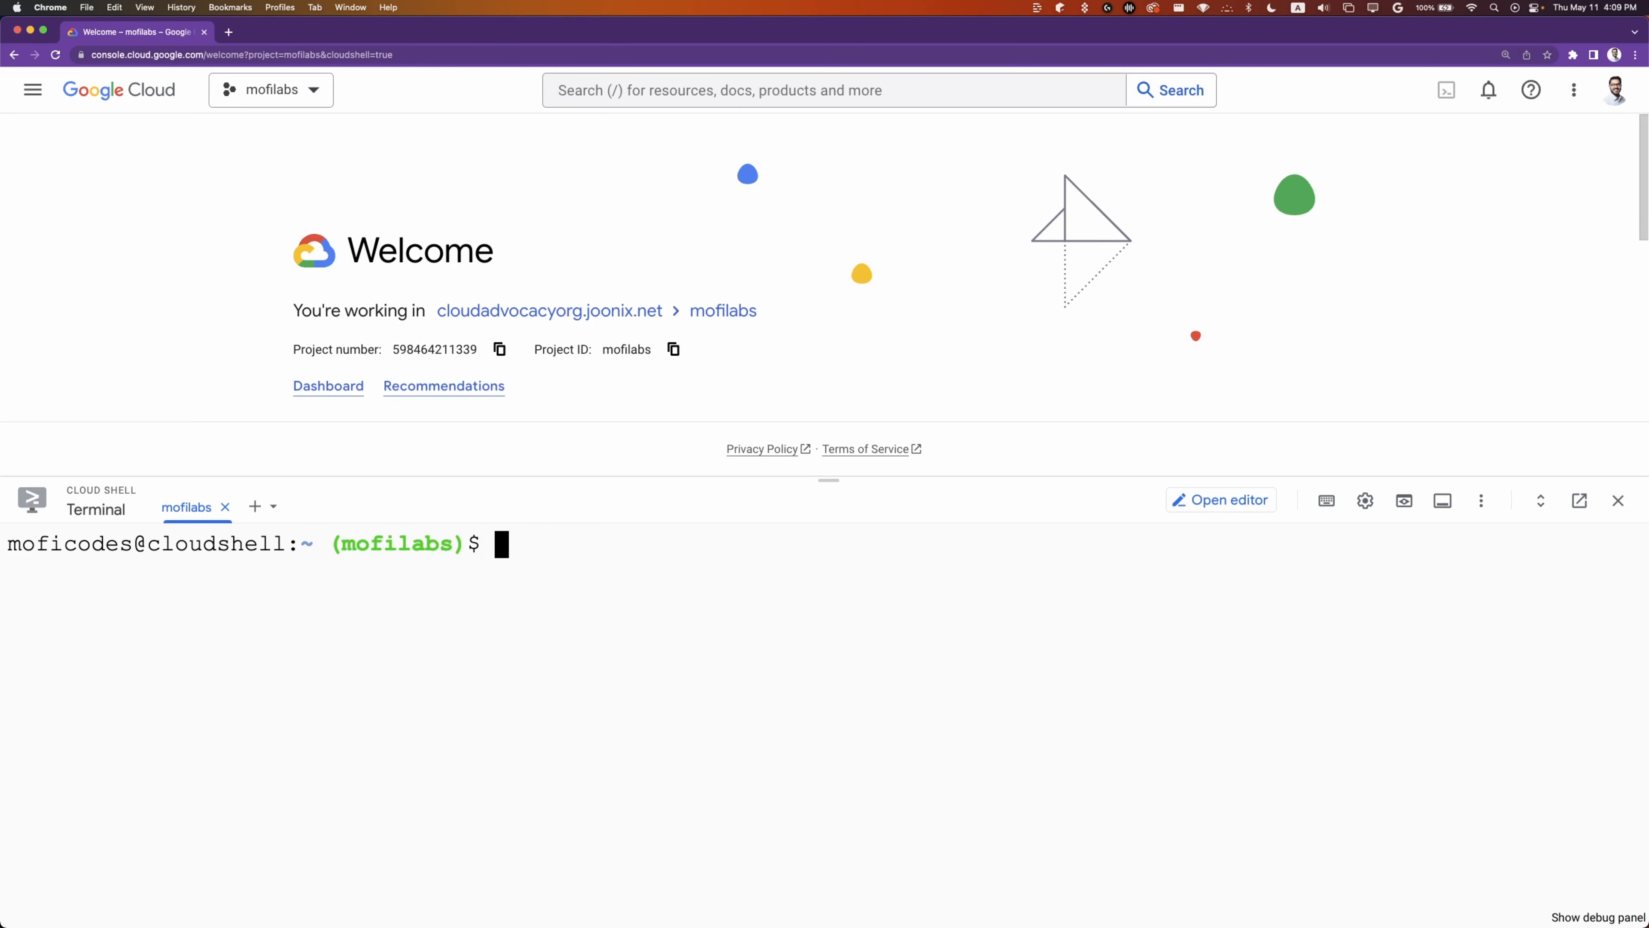
Run gcloud services enable container.googleapis.com to enable the Kubernetes Engine API.
{"action": "type", "text": "gcloud ser"}
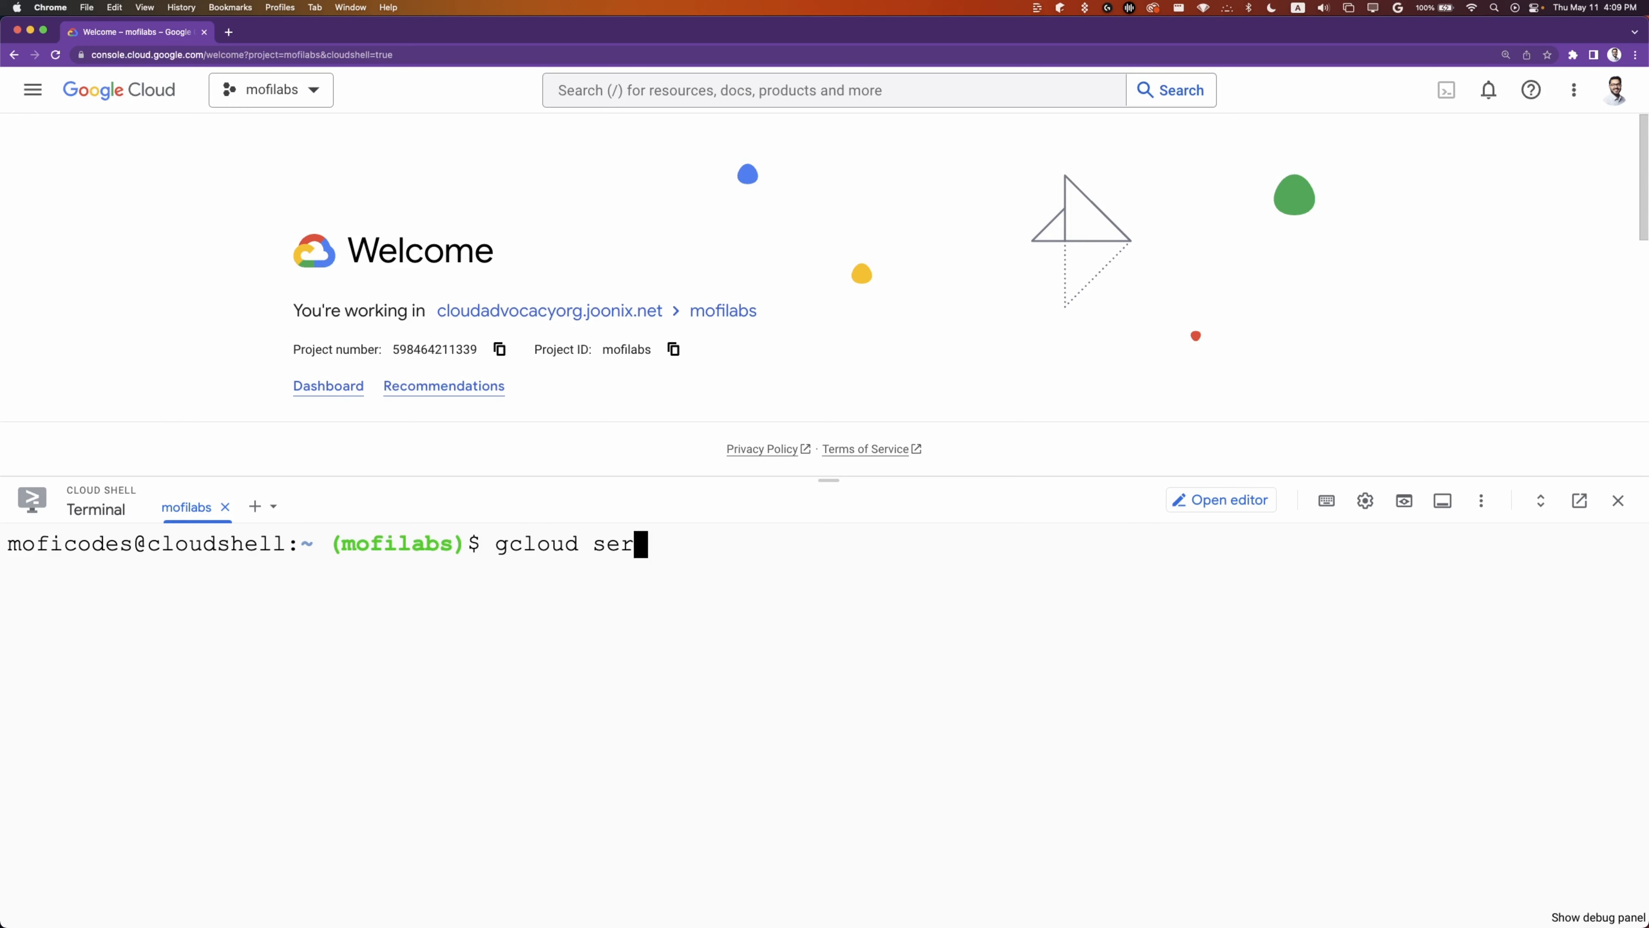
{"action": "type", "text": "vices enable"}
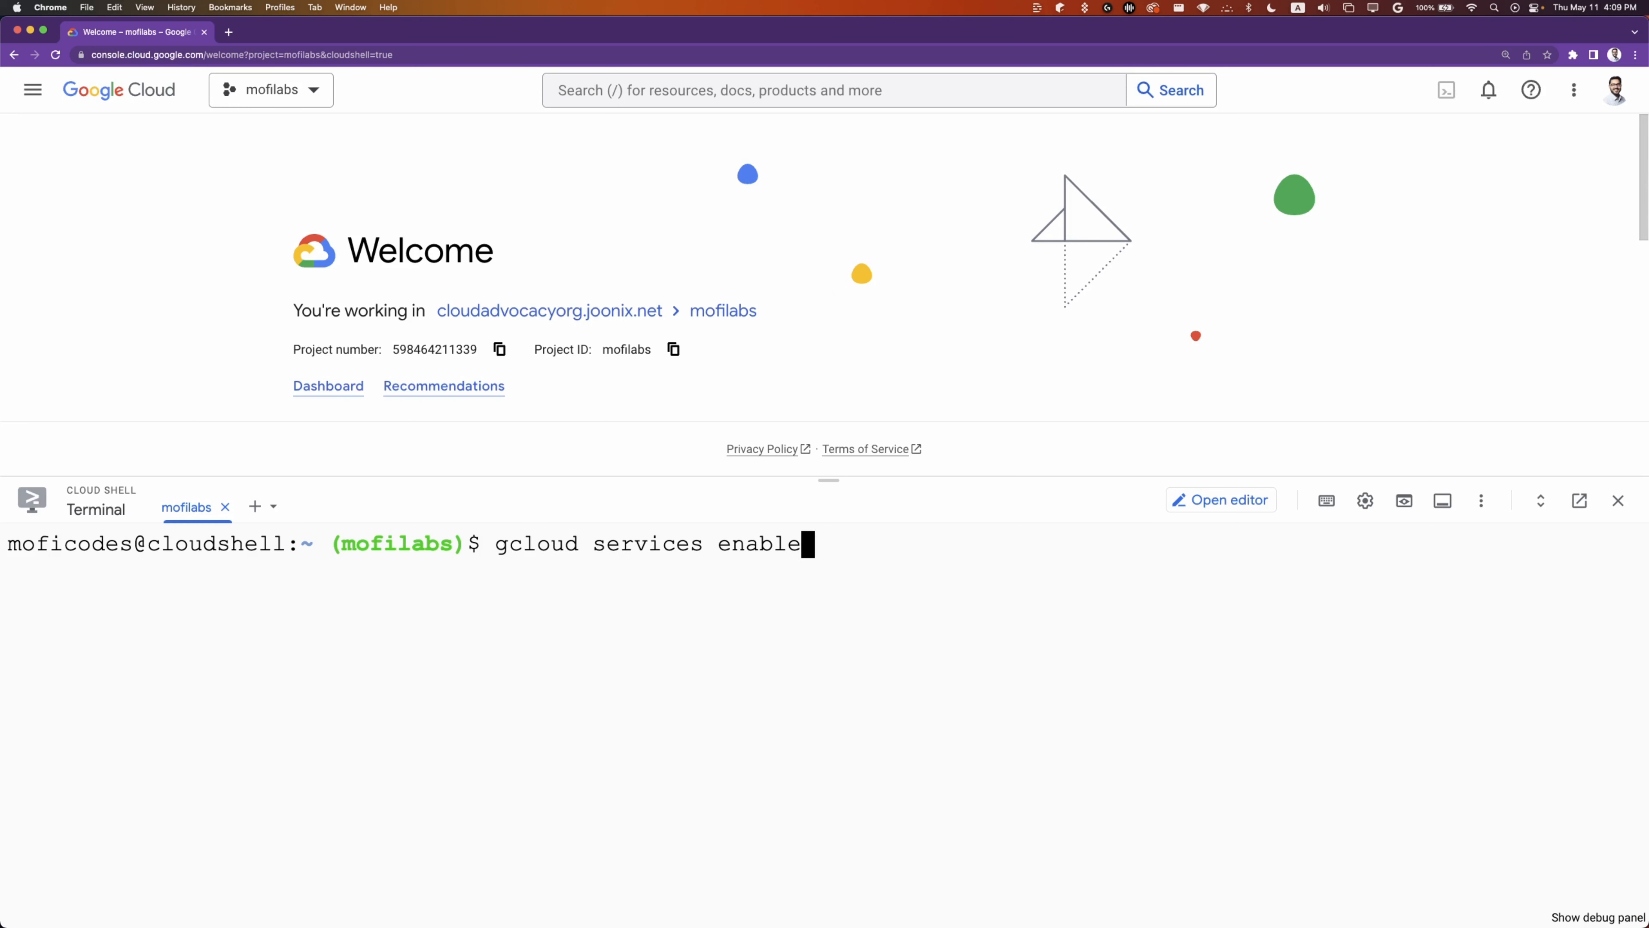
{"action": "type", "text": "container."}
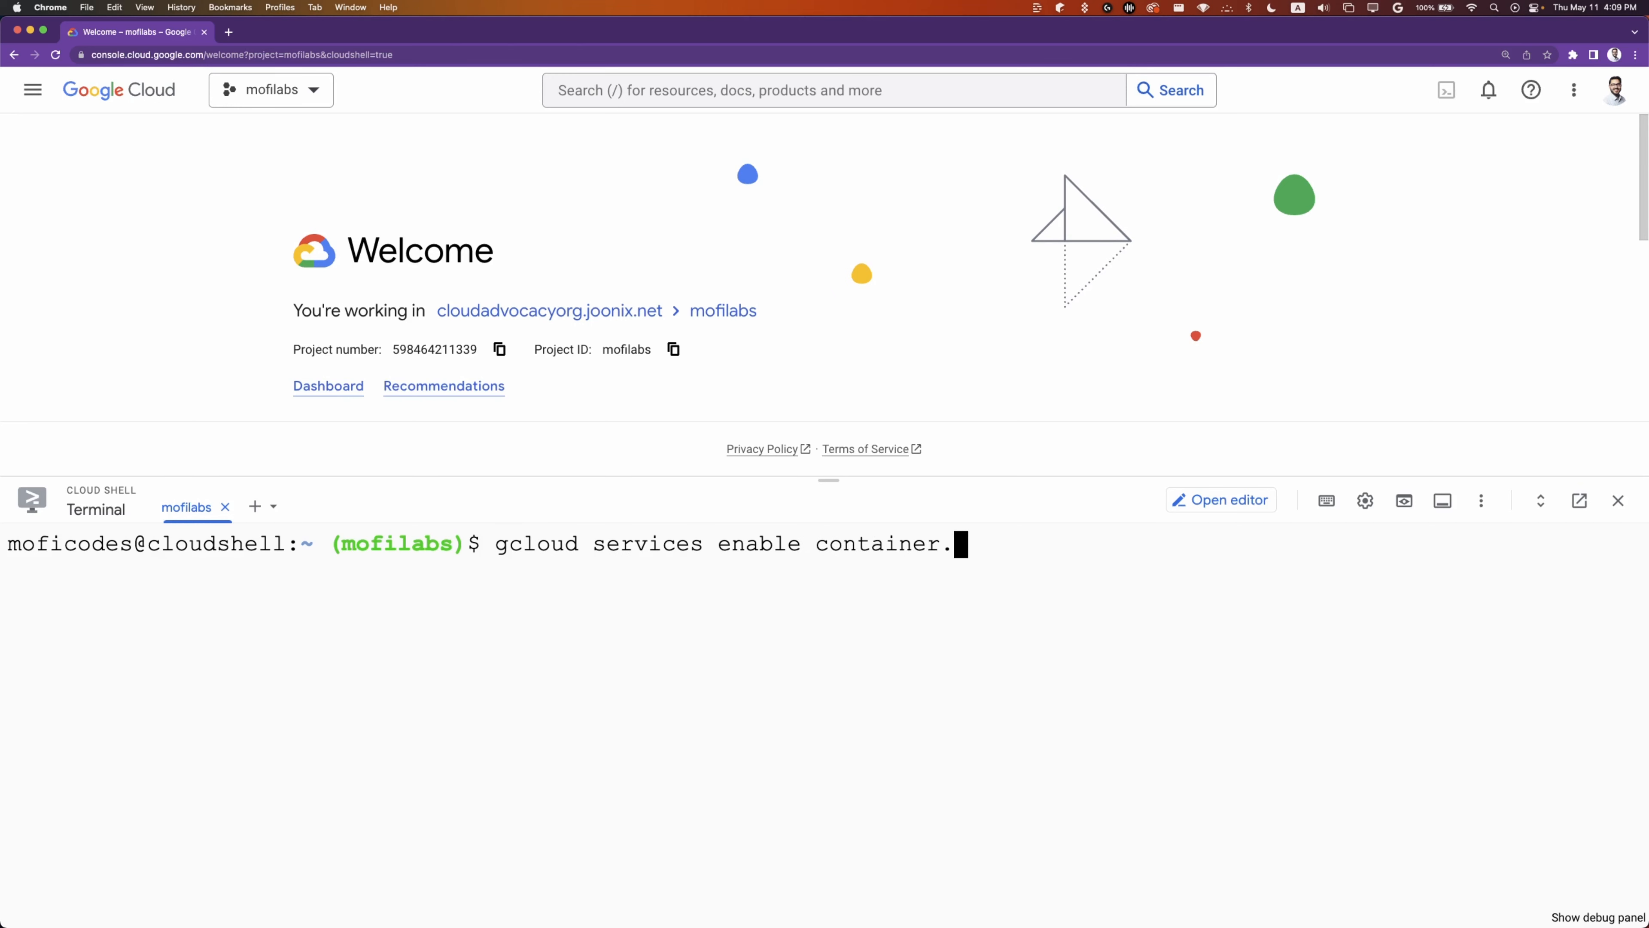
{"action": "type", "text": "googlea"}
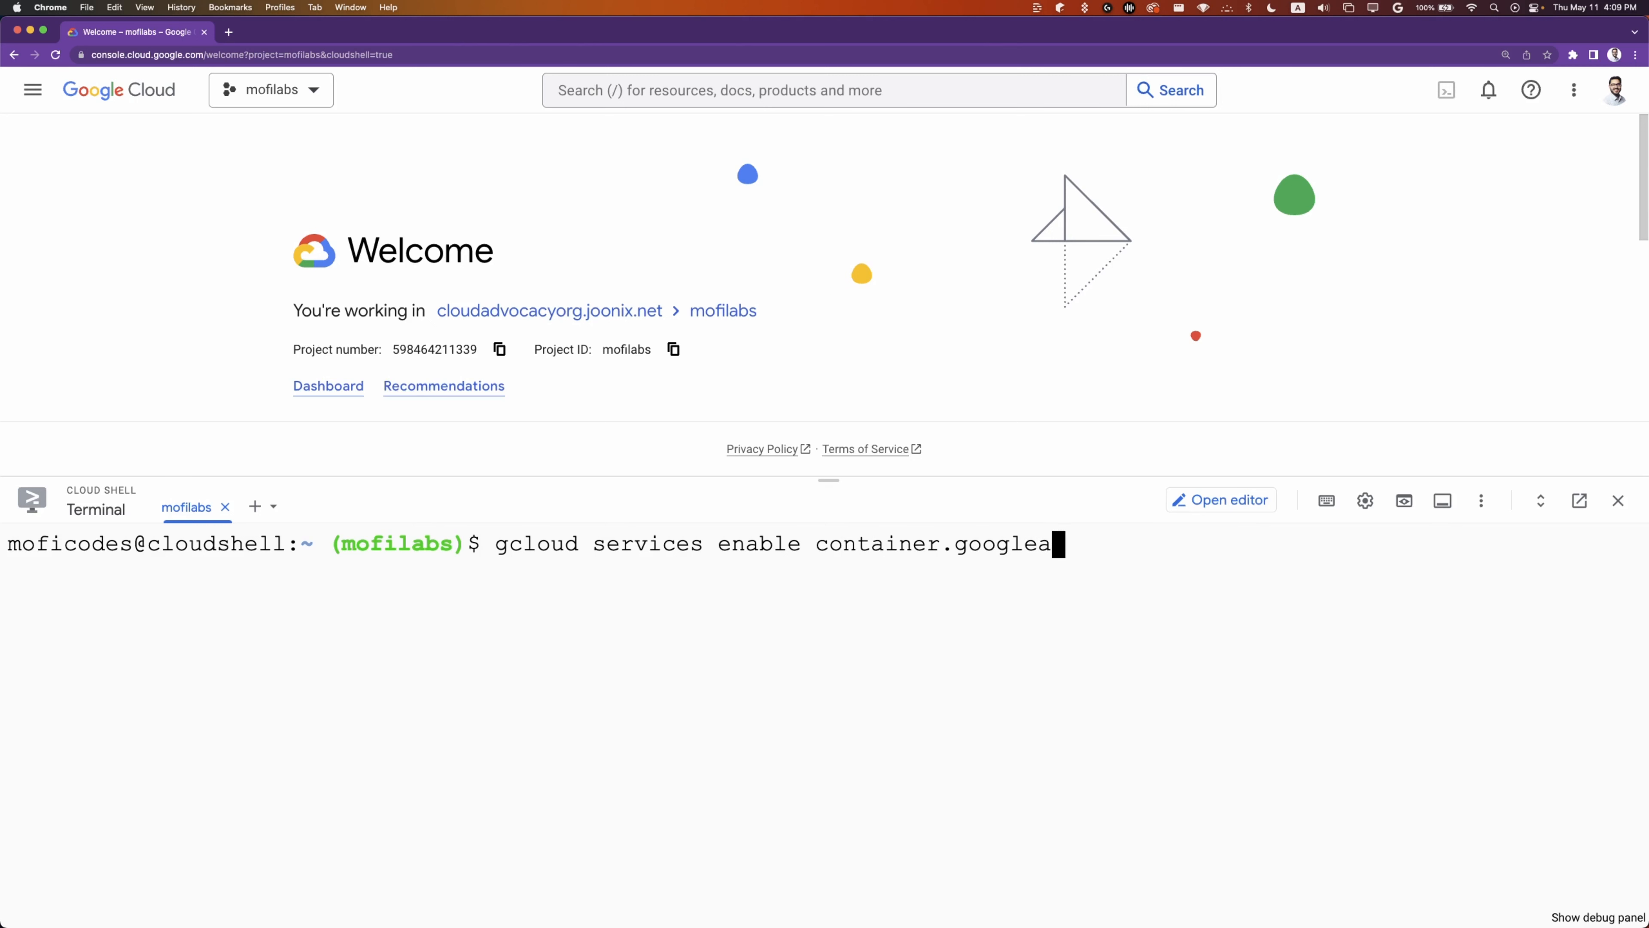
{"action": "type", "text": "pis.com"}
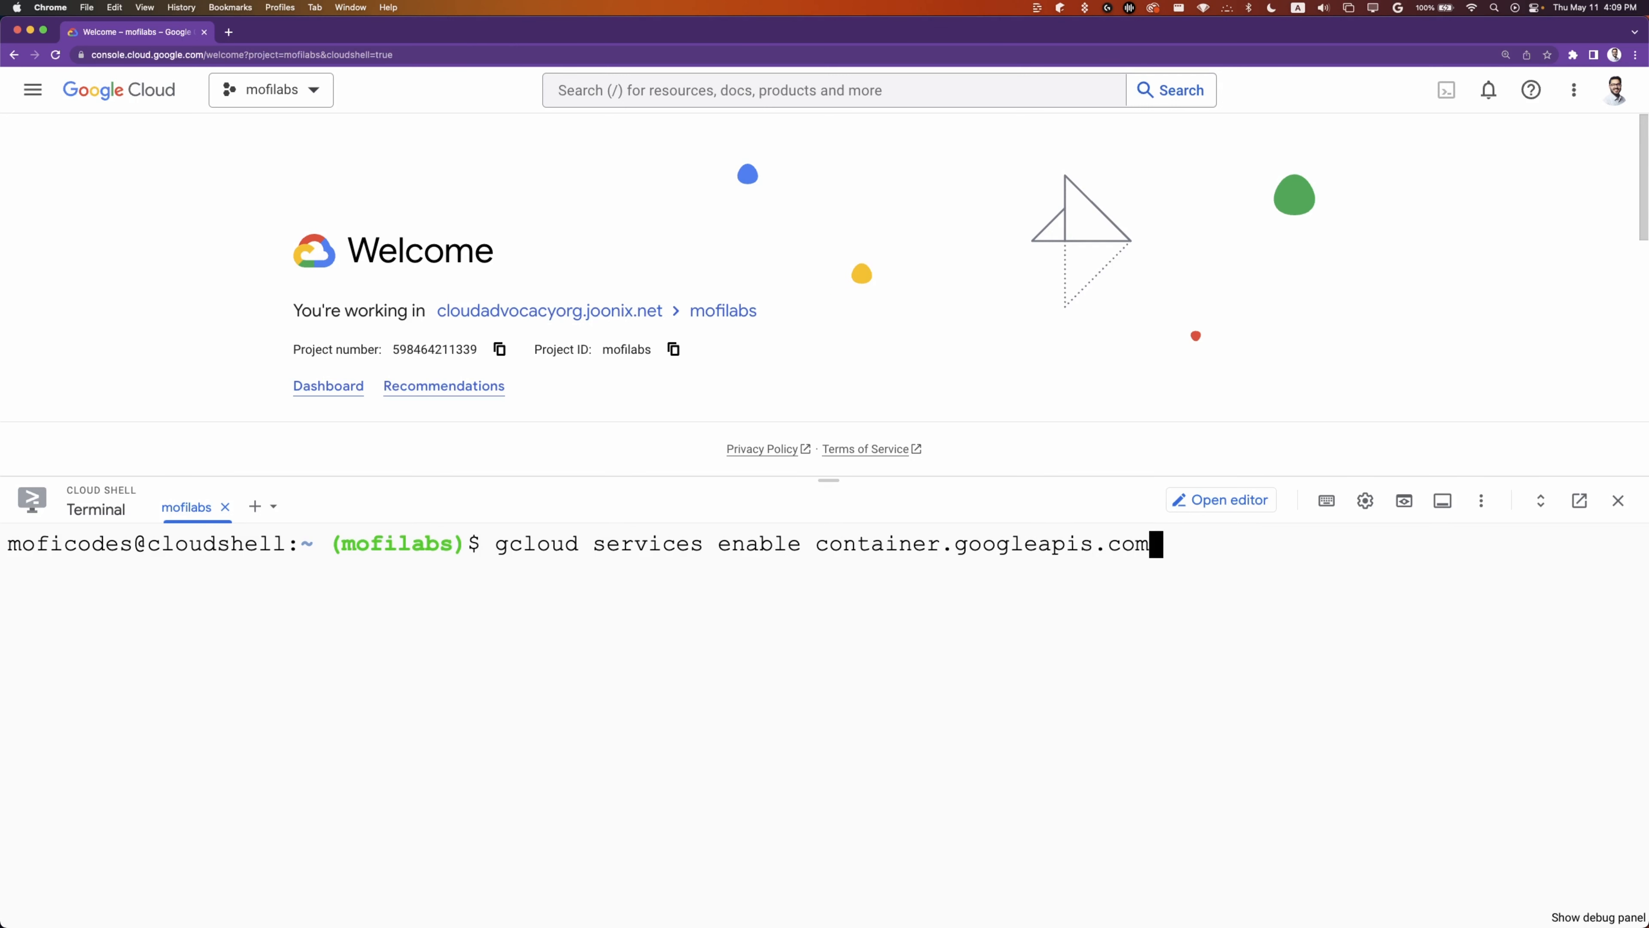
{"action": "key", "text": "Return"}
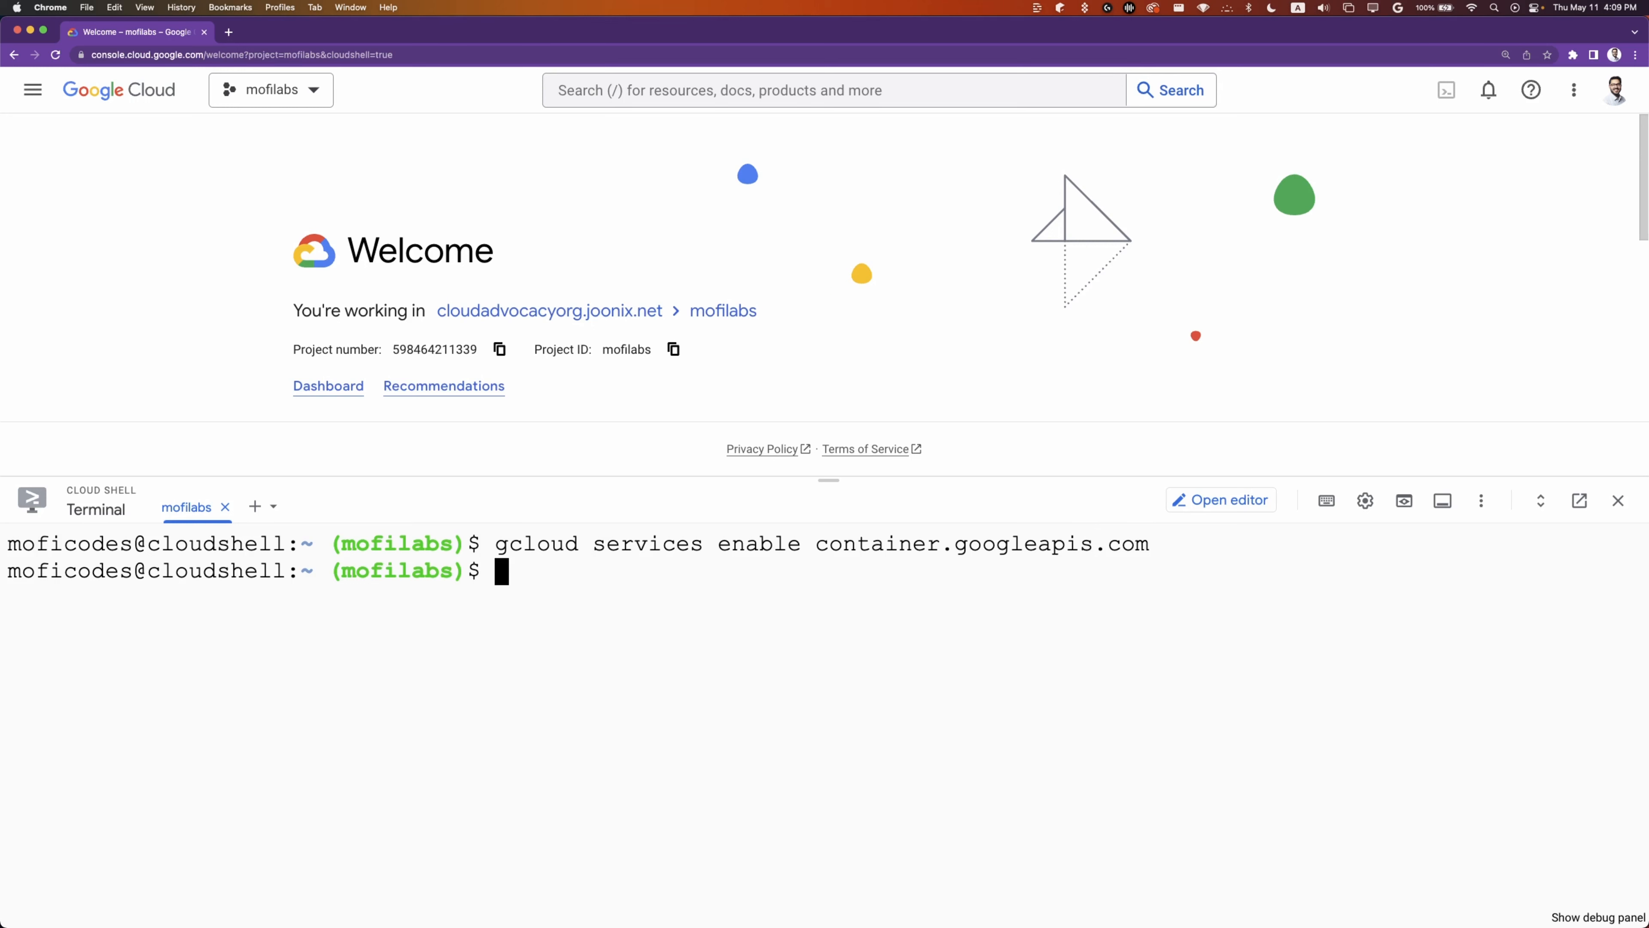
Run gcloud container clusters create-auto helloworld --region us-central1 to create the Autopilot cluster.
{"action": "type", "text": "gcloud container"}
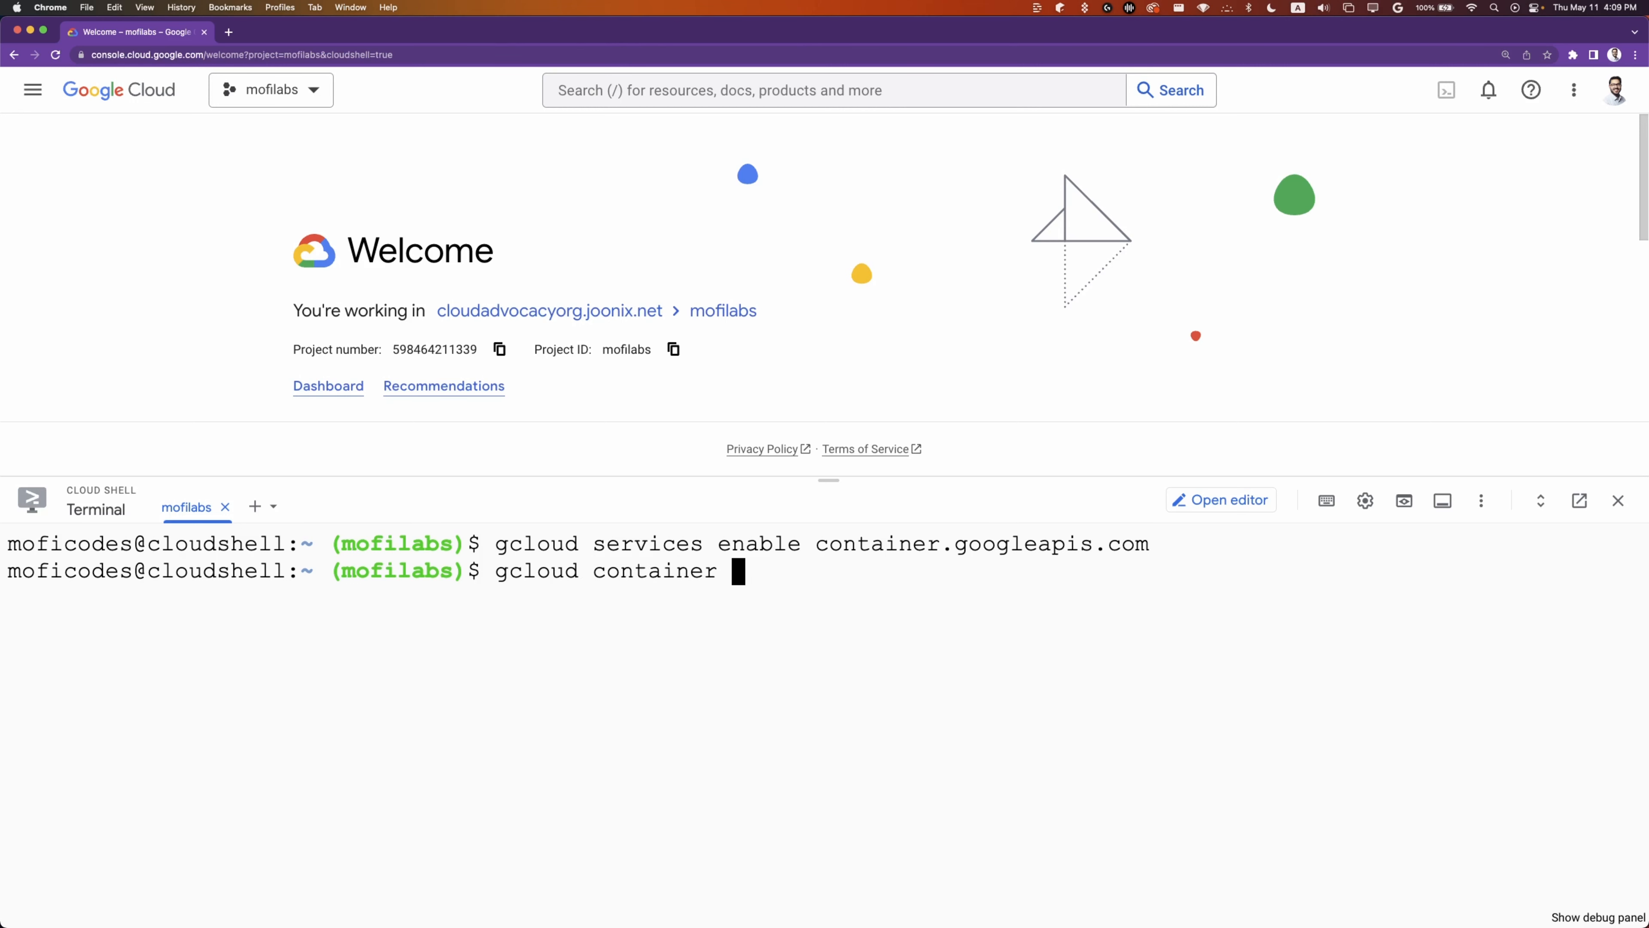
{"action": "type", "text": "clusters create"}
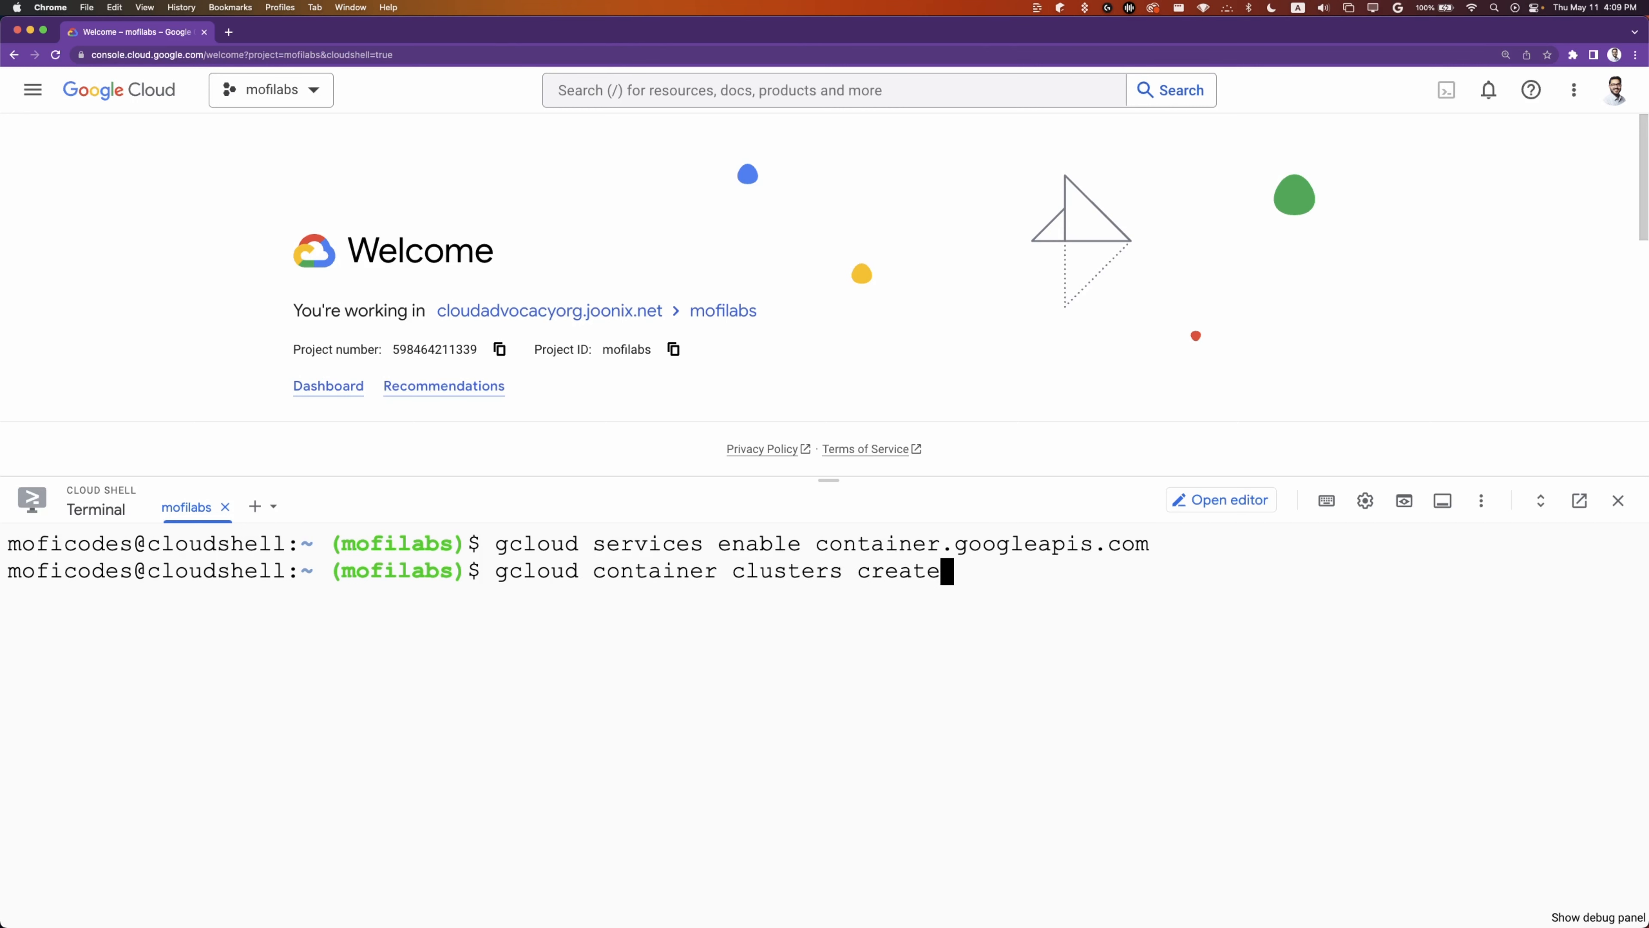
{"action": "type", "text": "-auto"}
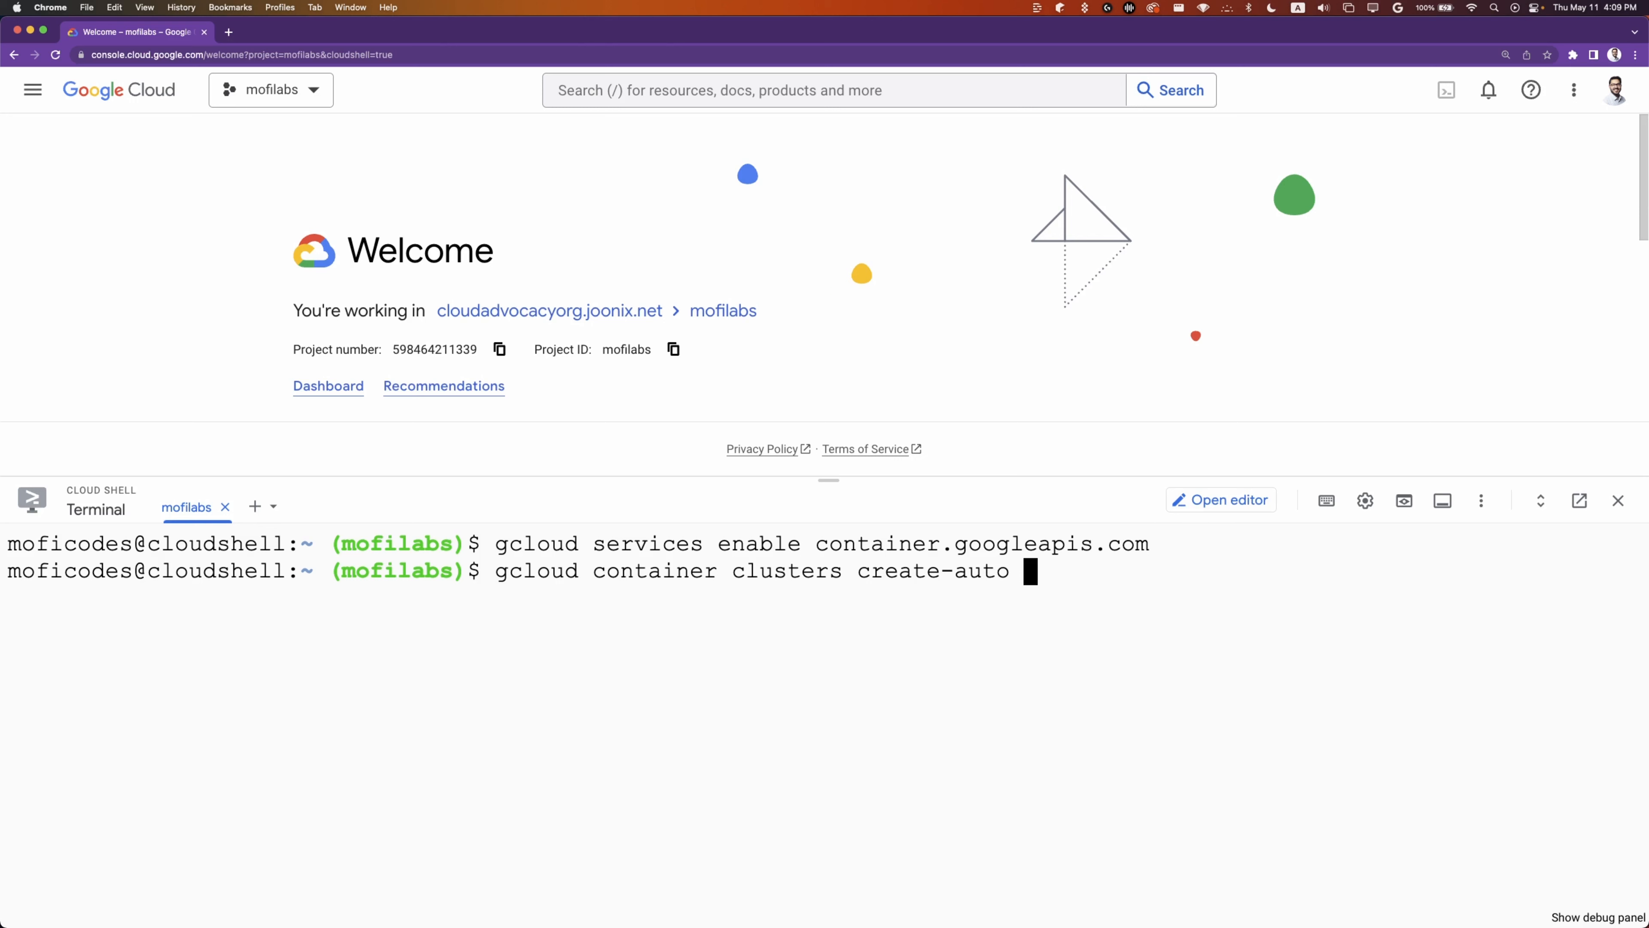
{"action": "type", "text": "helloworld --"}
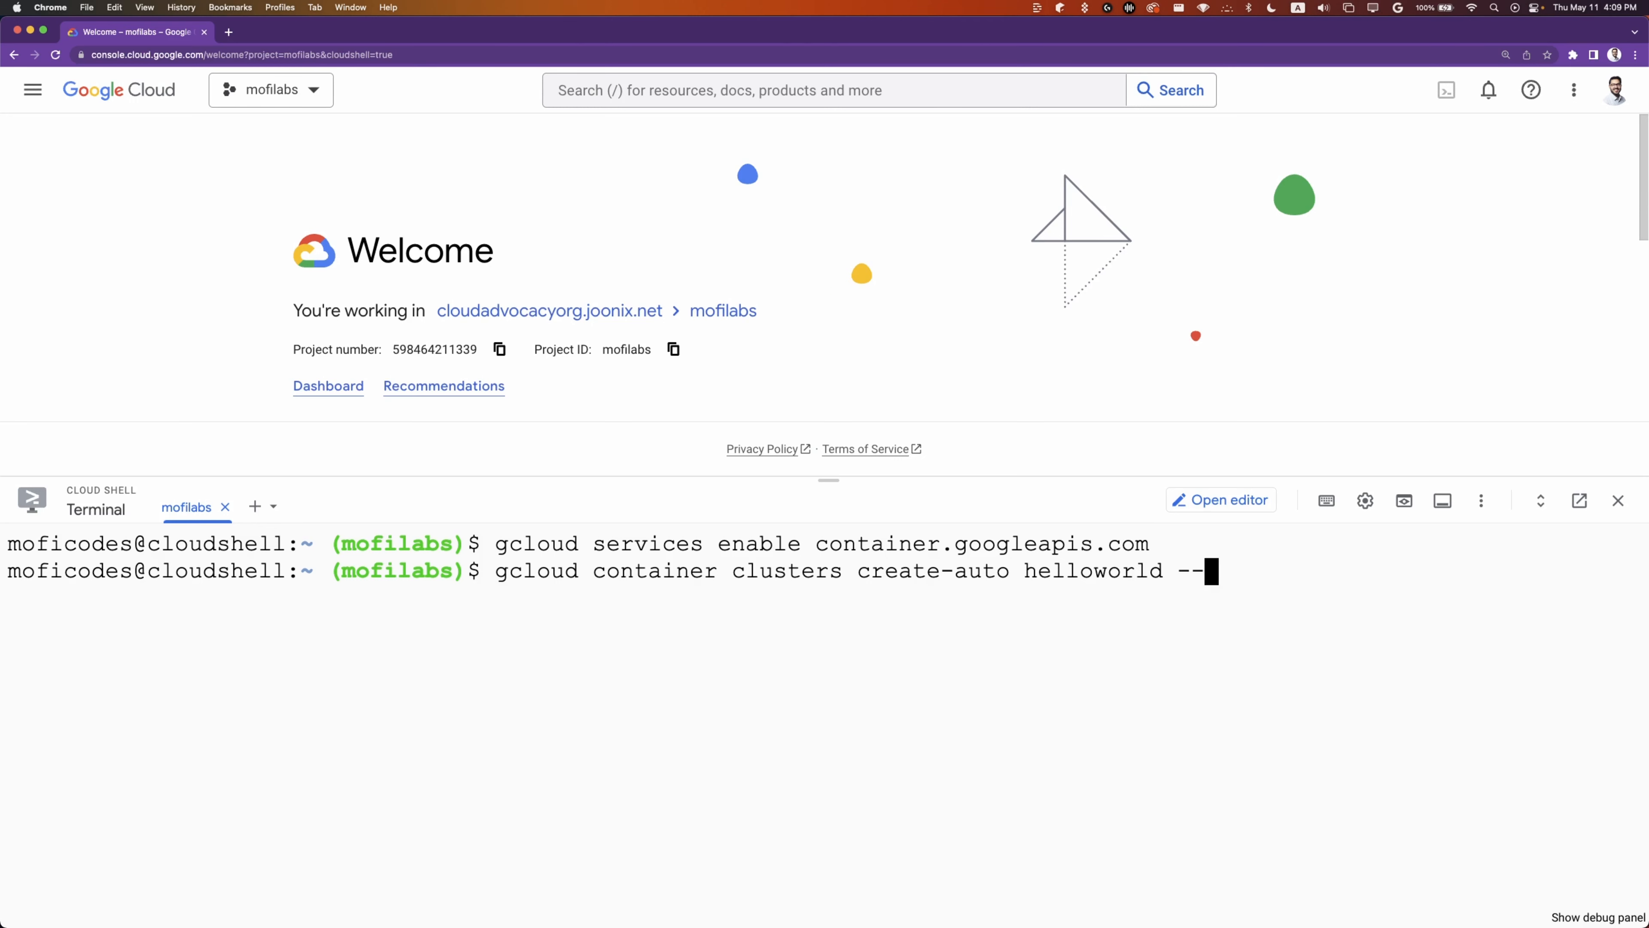
{"action": "type", "text": "region us"}
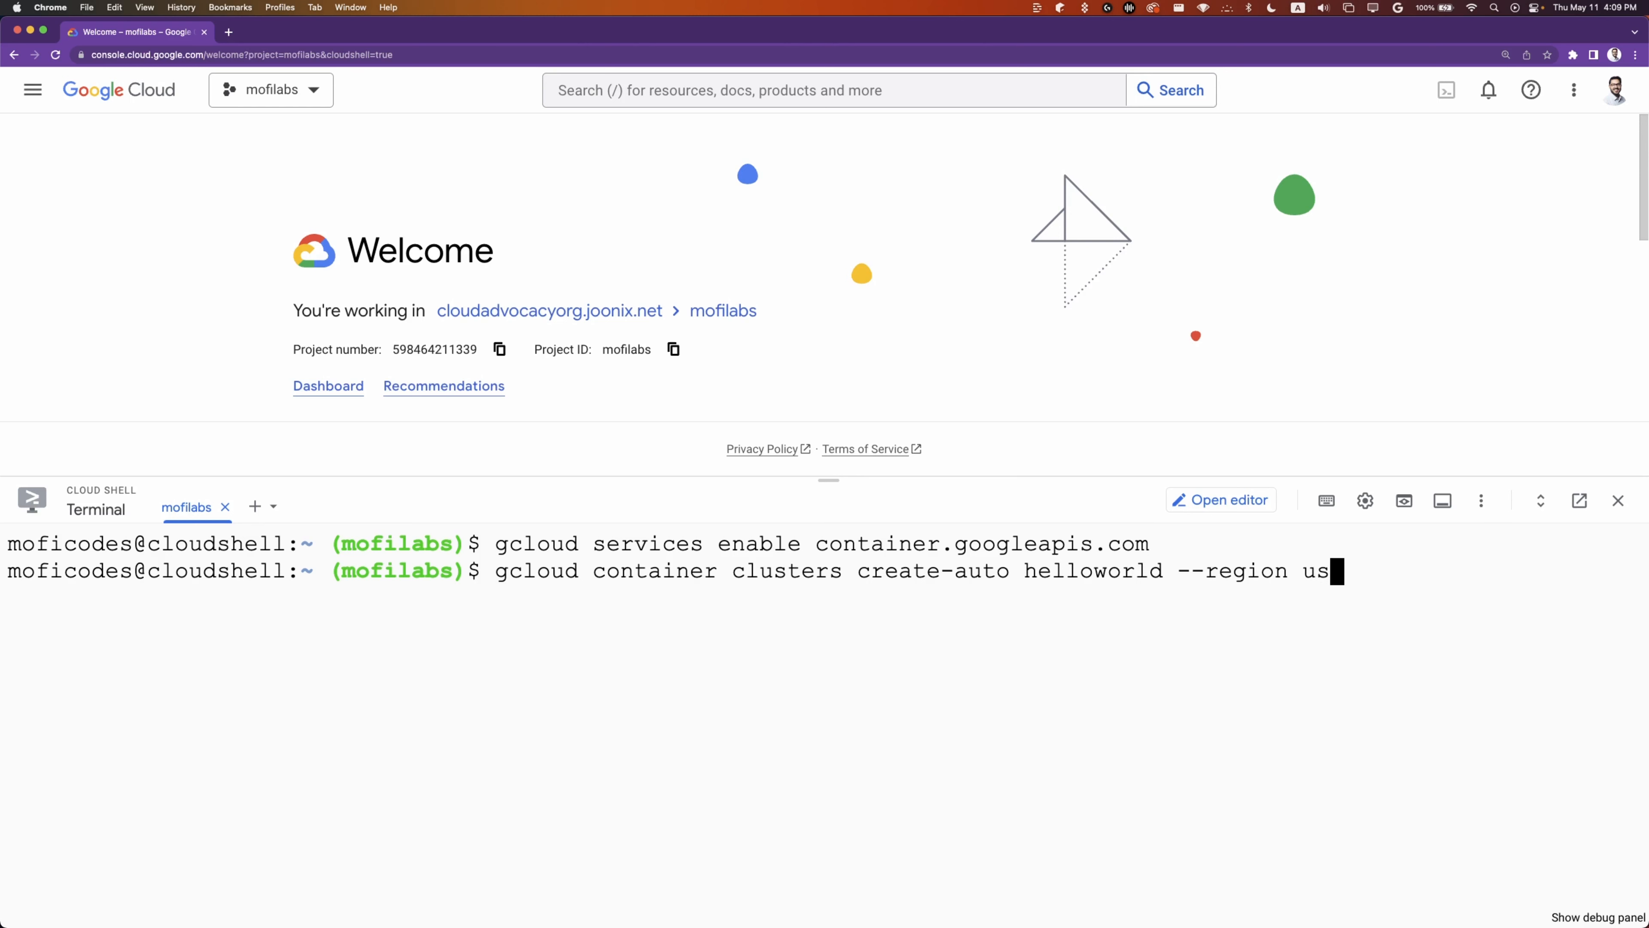
{"action": "type", "text": "-central"}
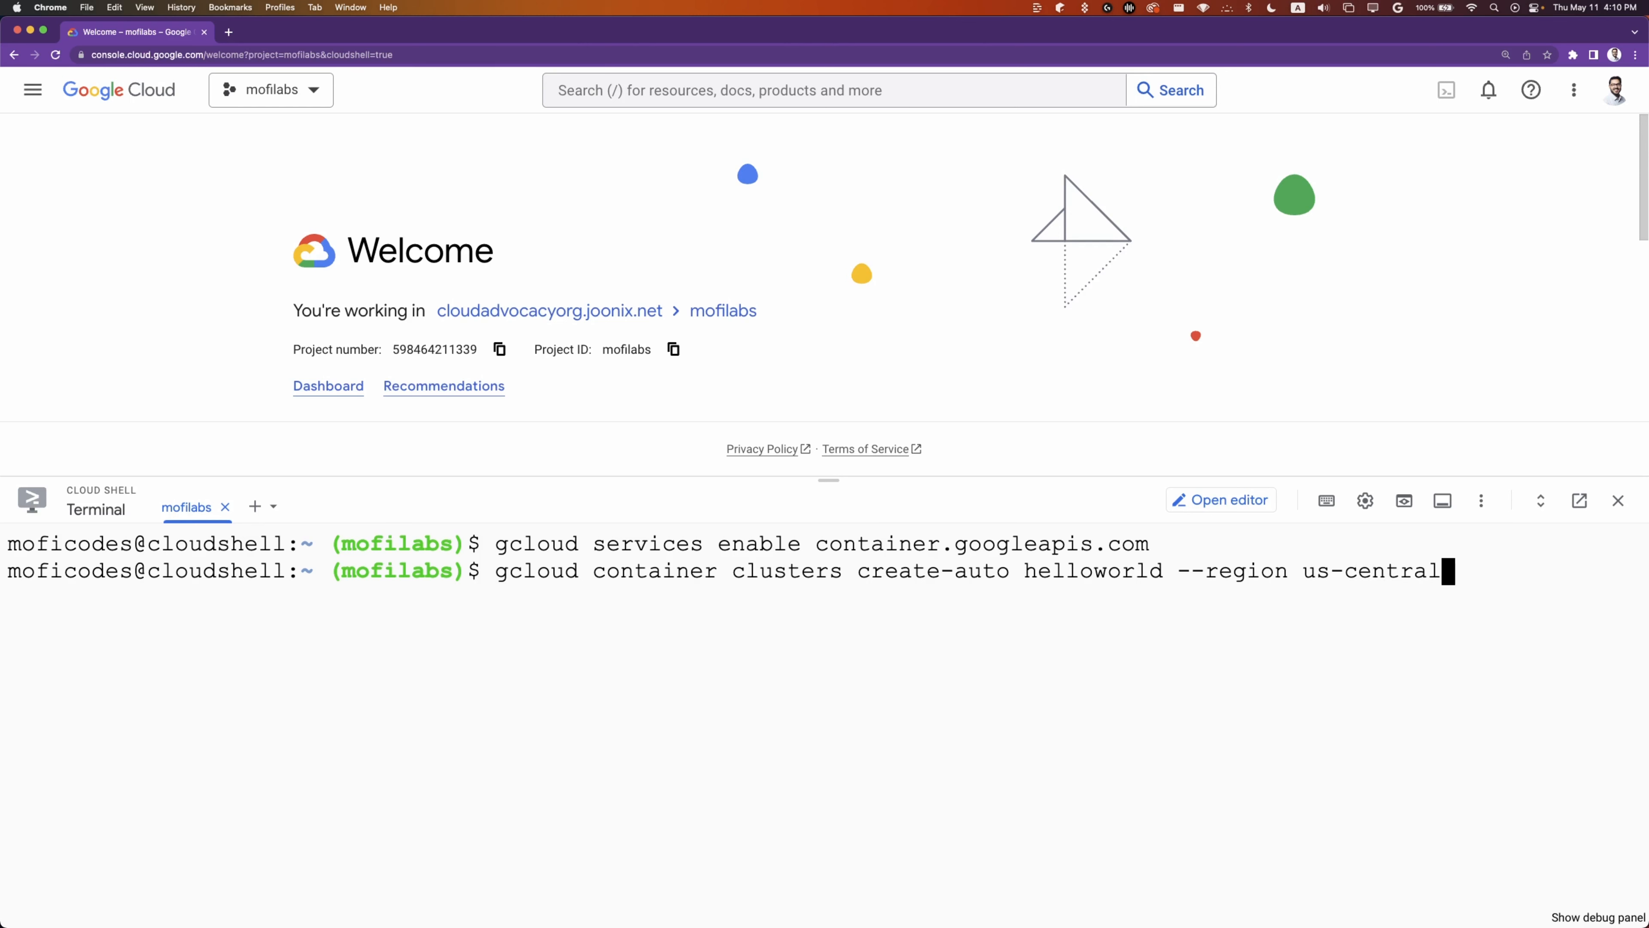
{"action": "key", "text": "Return"}
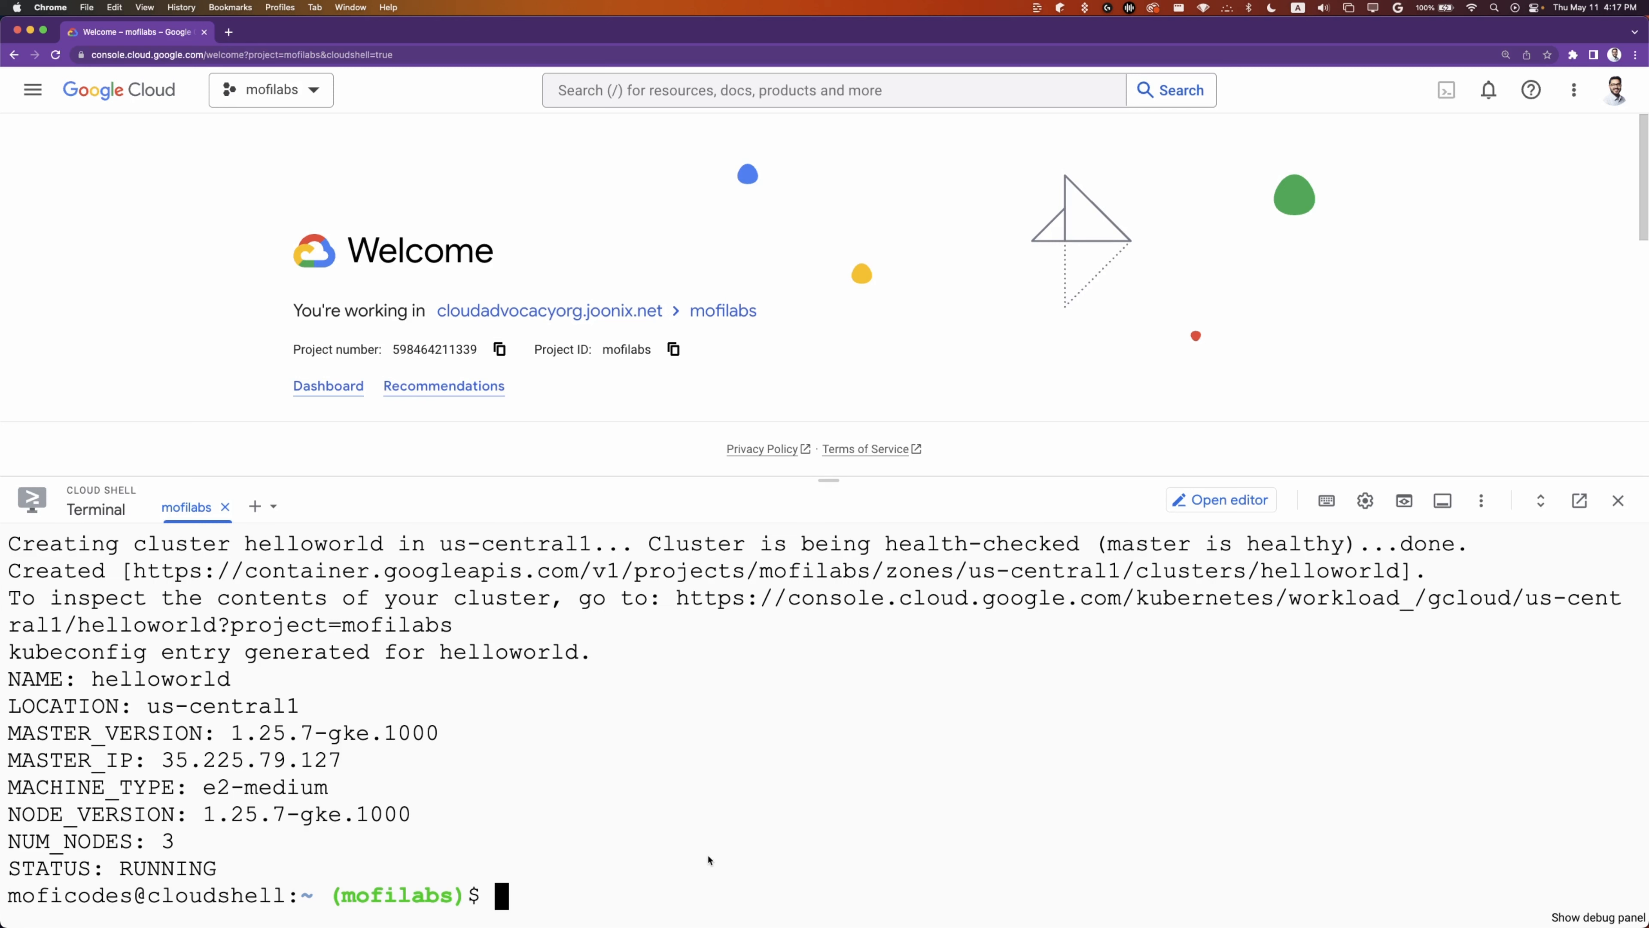
Enter gcloud container clusters get-credentials helloworld --region=us-central1 to configure kubectl access.
{"action": "type", "text": "gcloud"}
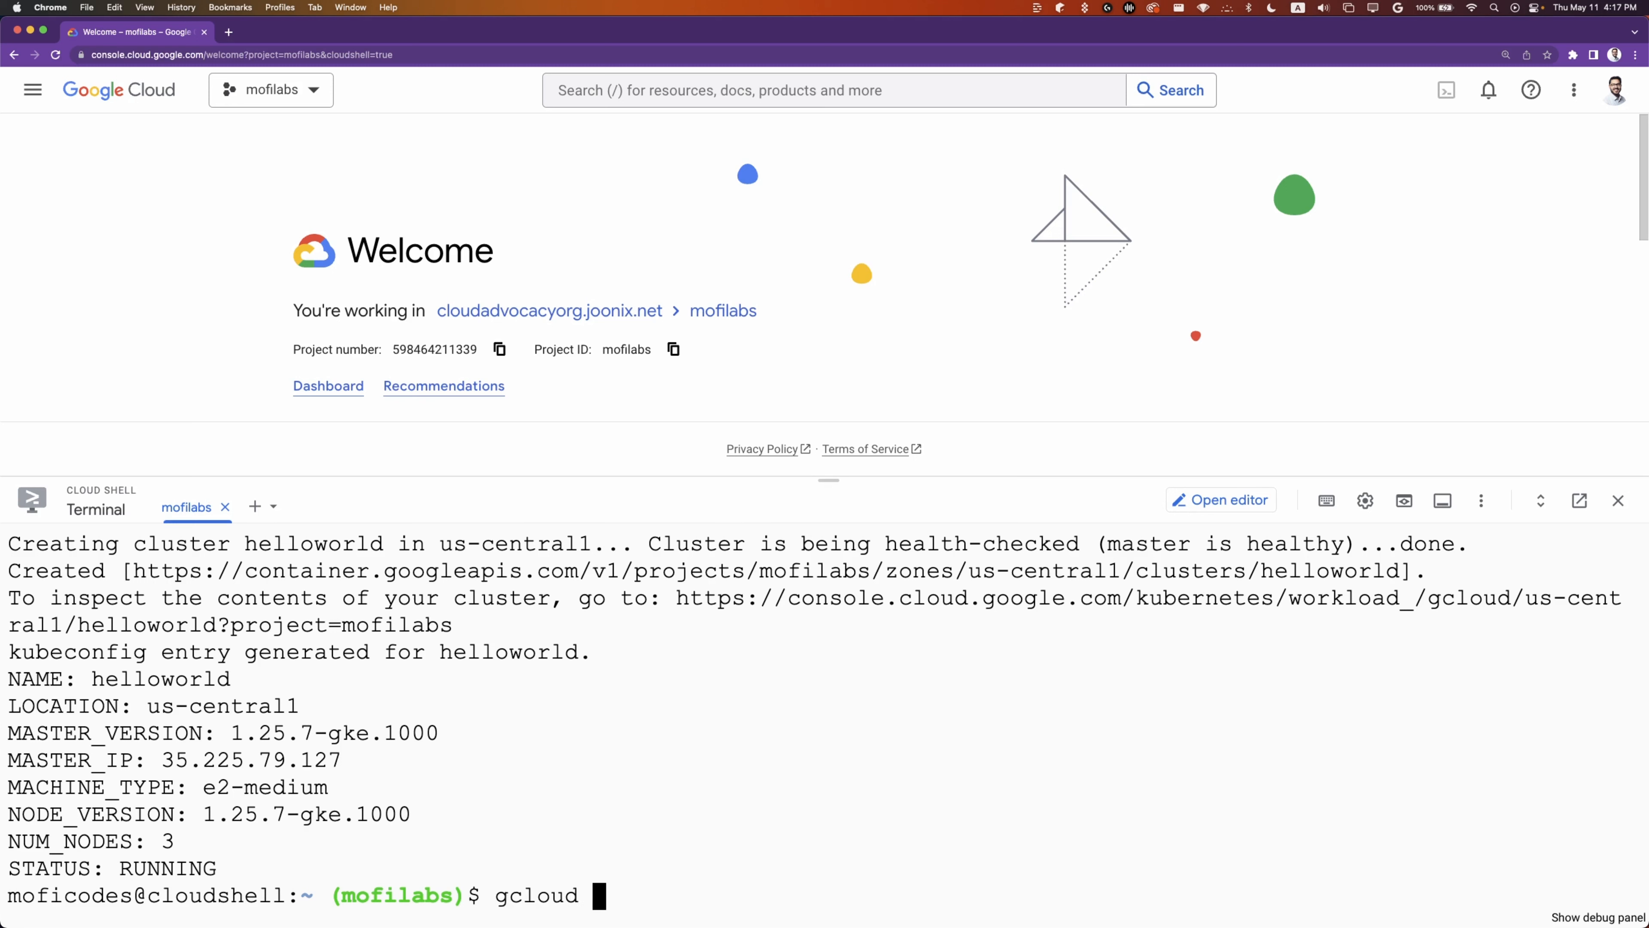
{"action": "type", "text": "container c"}
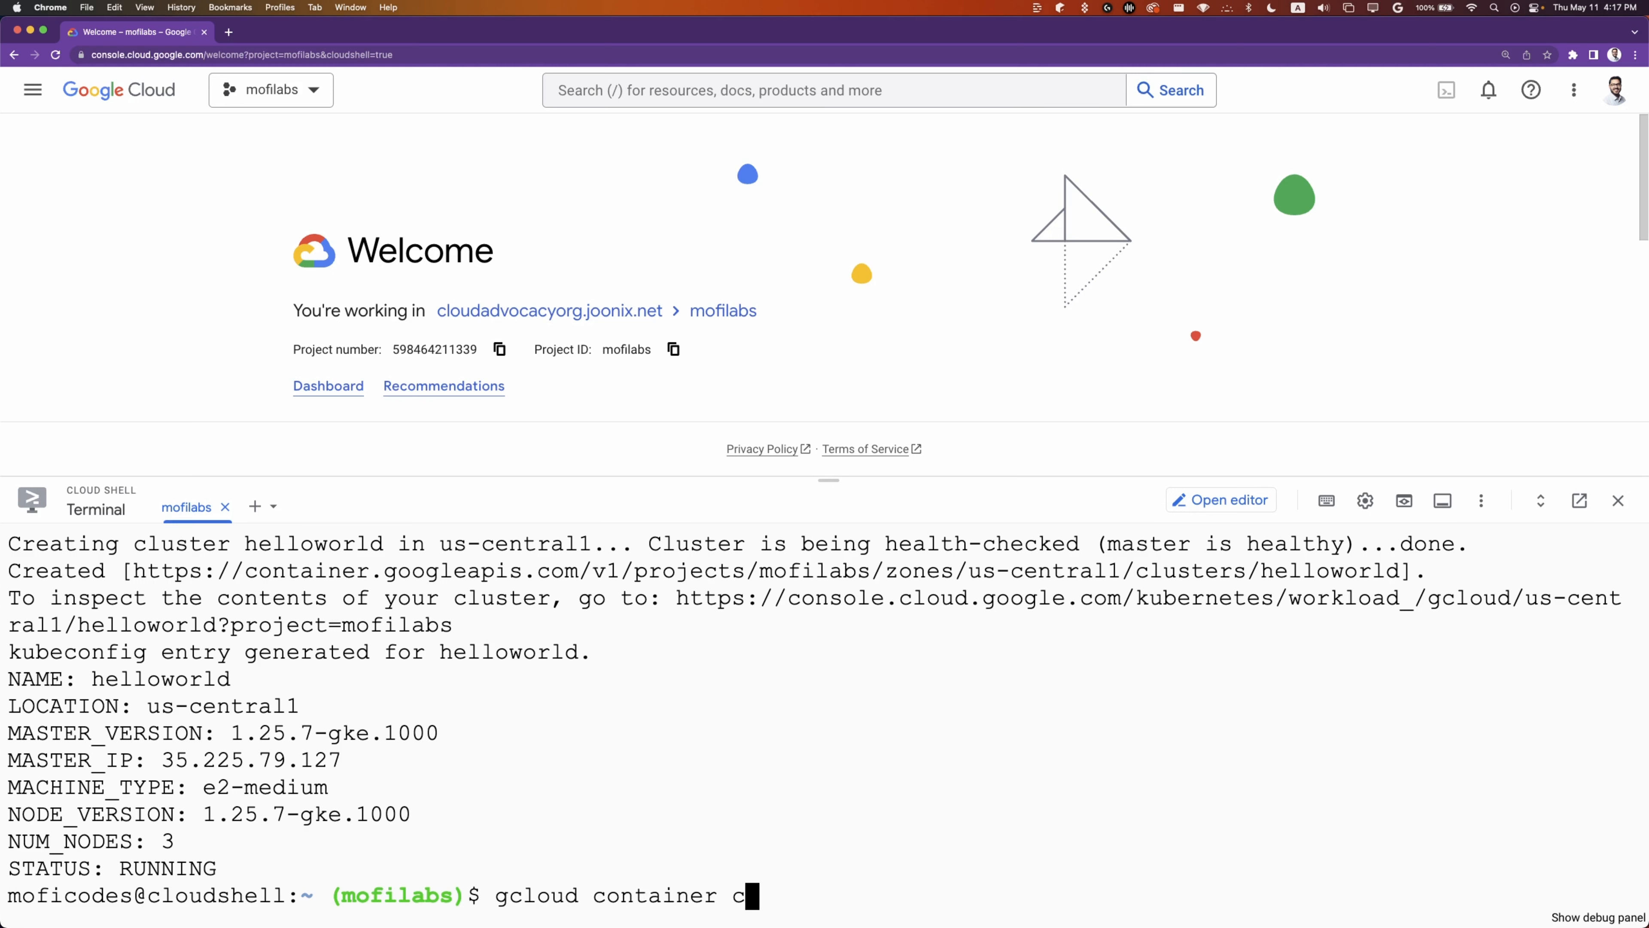
{"action": "type", "text": "lusters get-cre"}
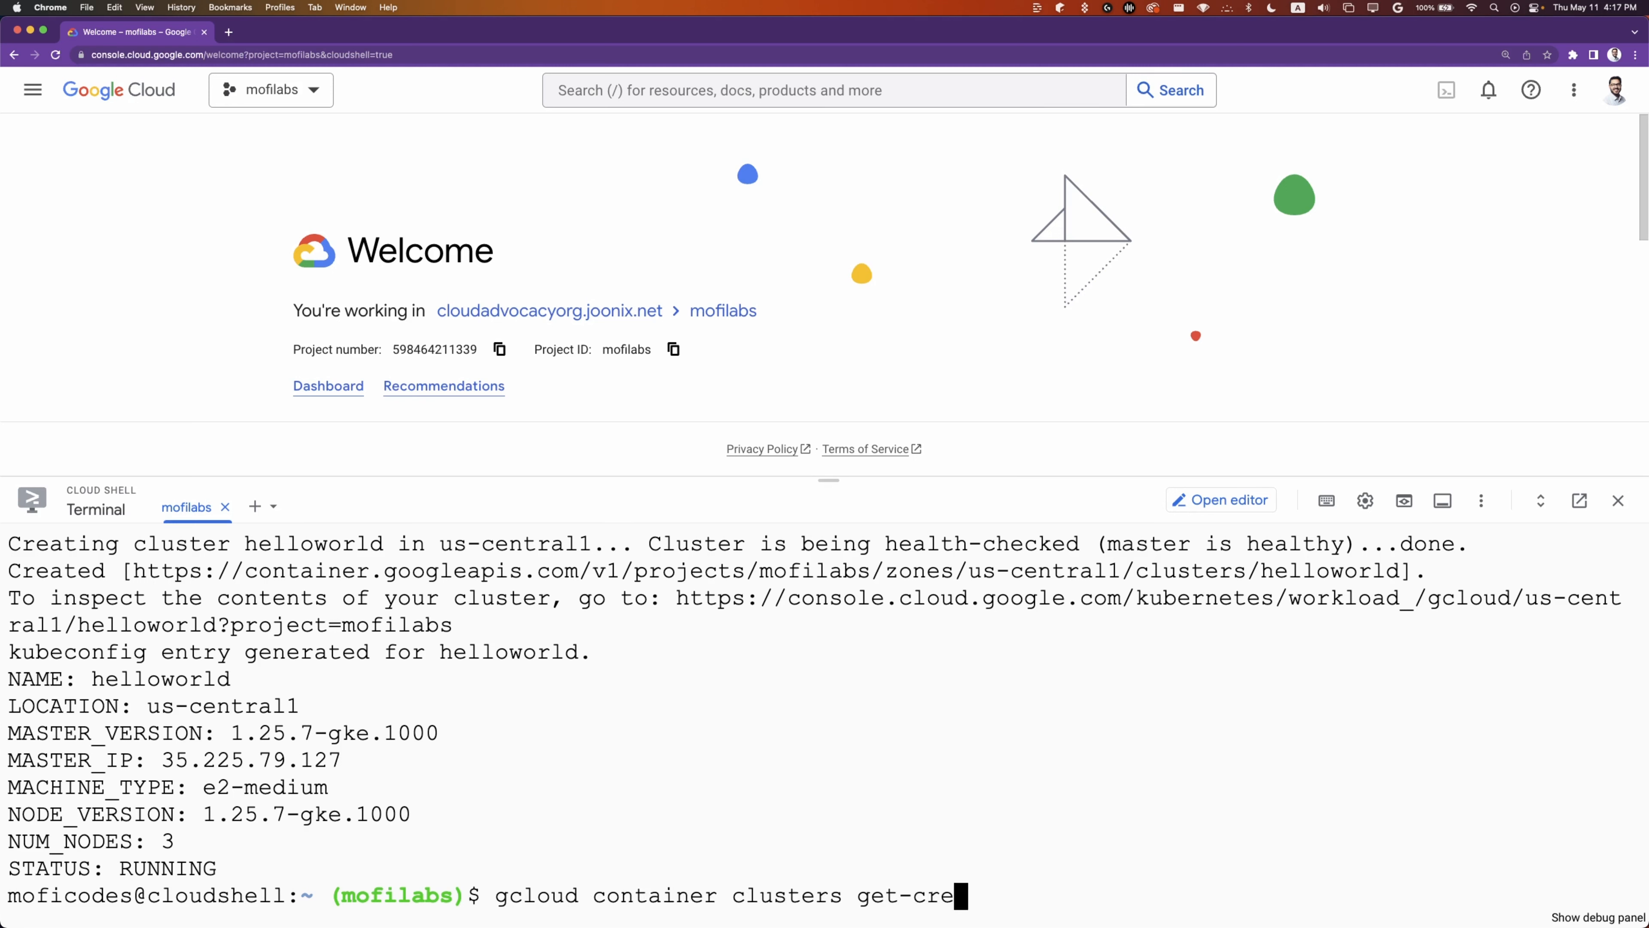
{"action": "type", "text": "dentials"}
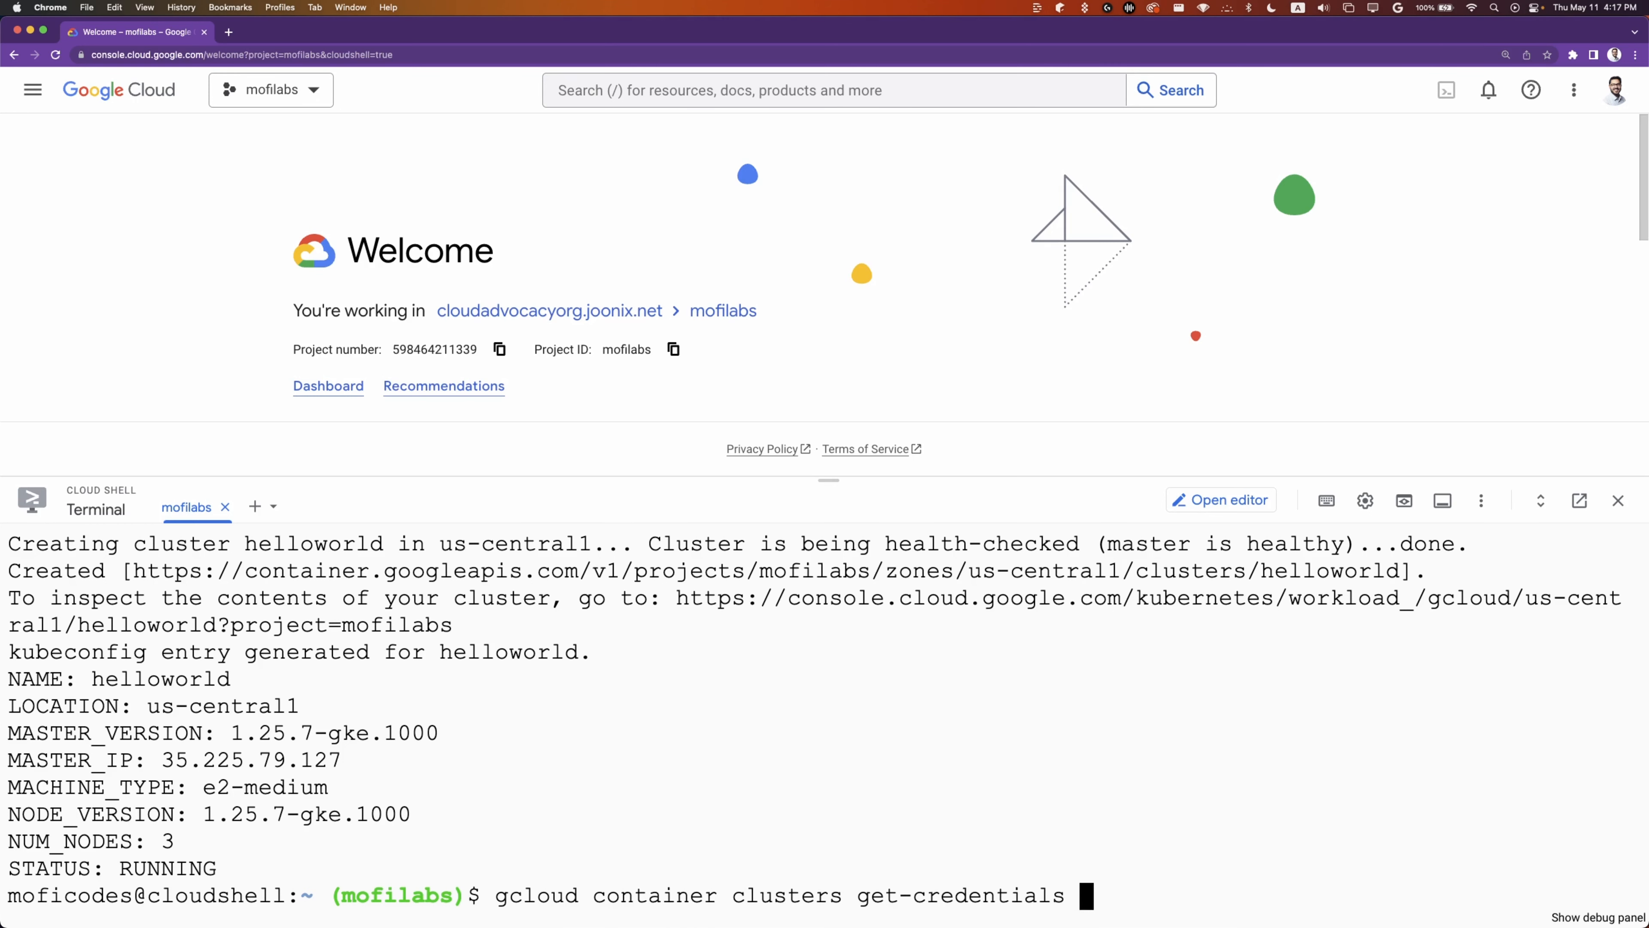
{"action": "type", "text": "helloworld"}
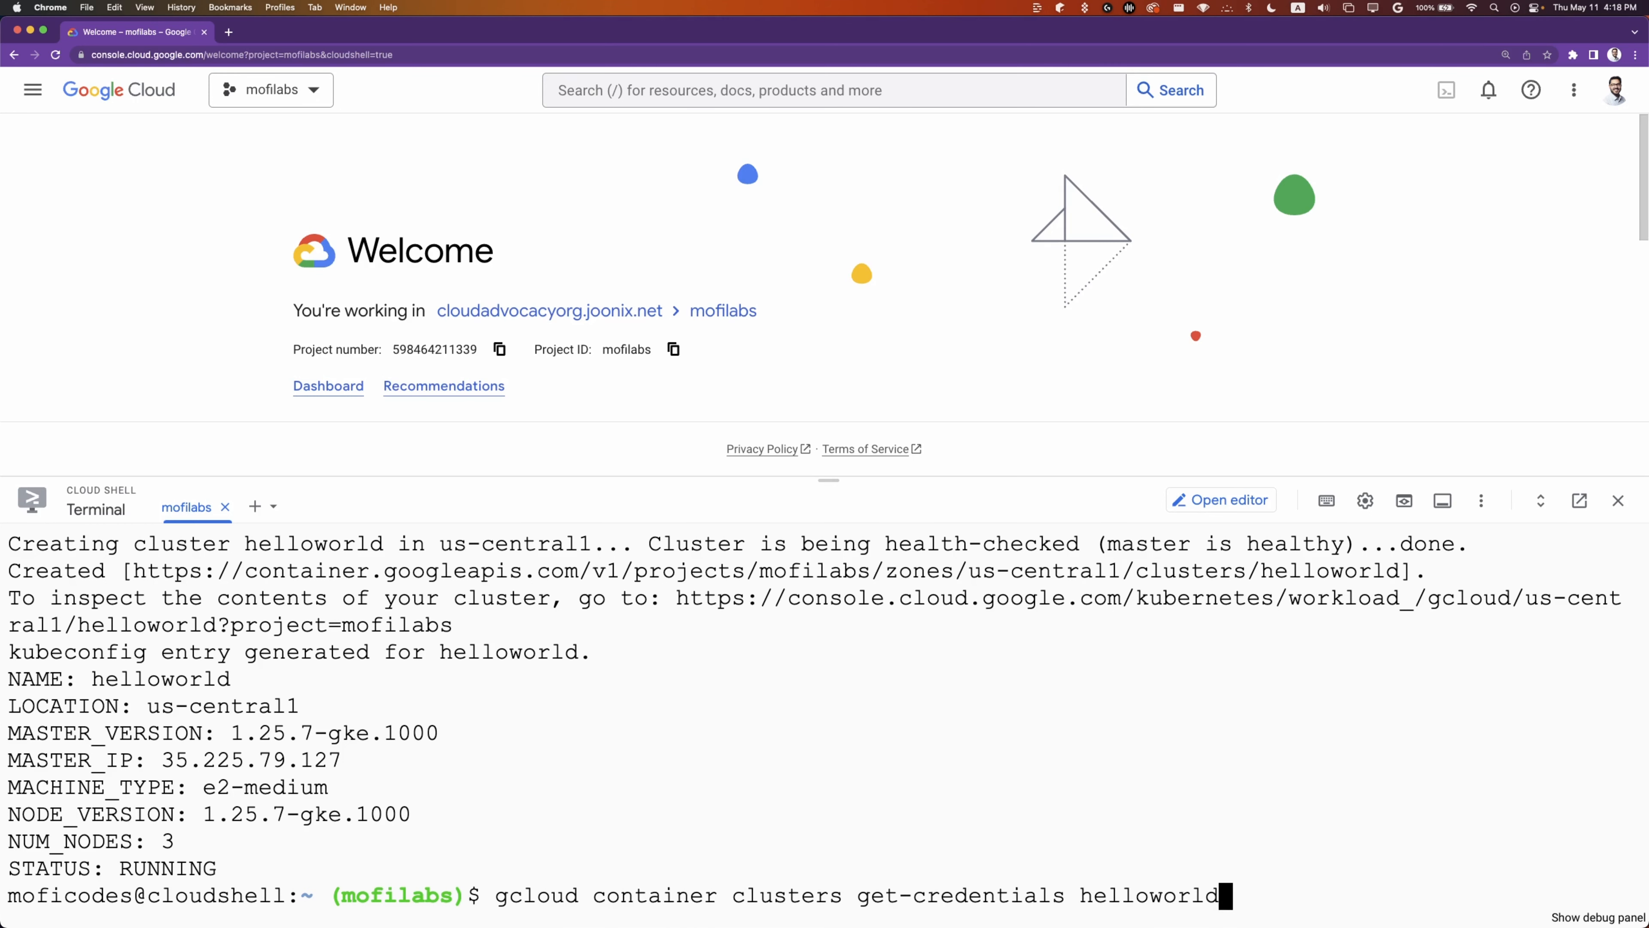
{"action": "type", "text": "--region="}
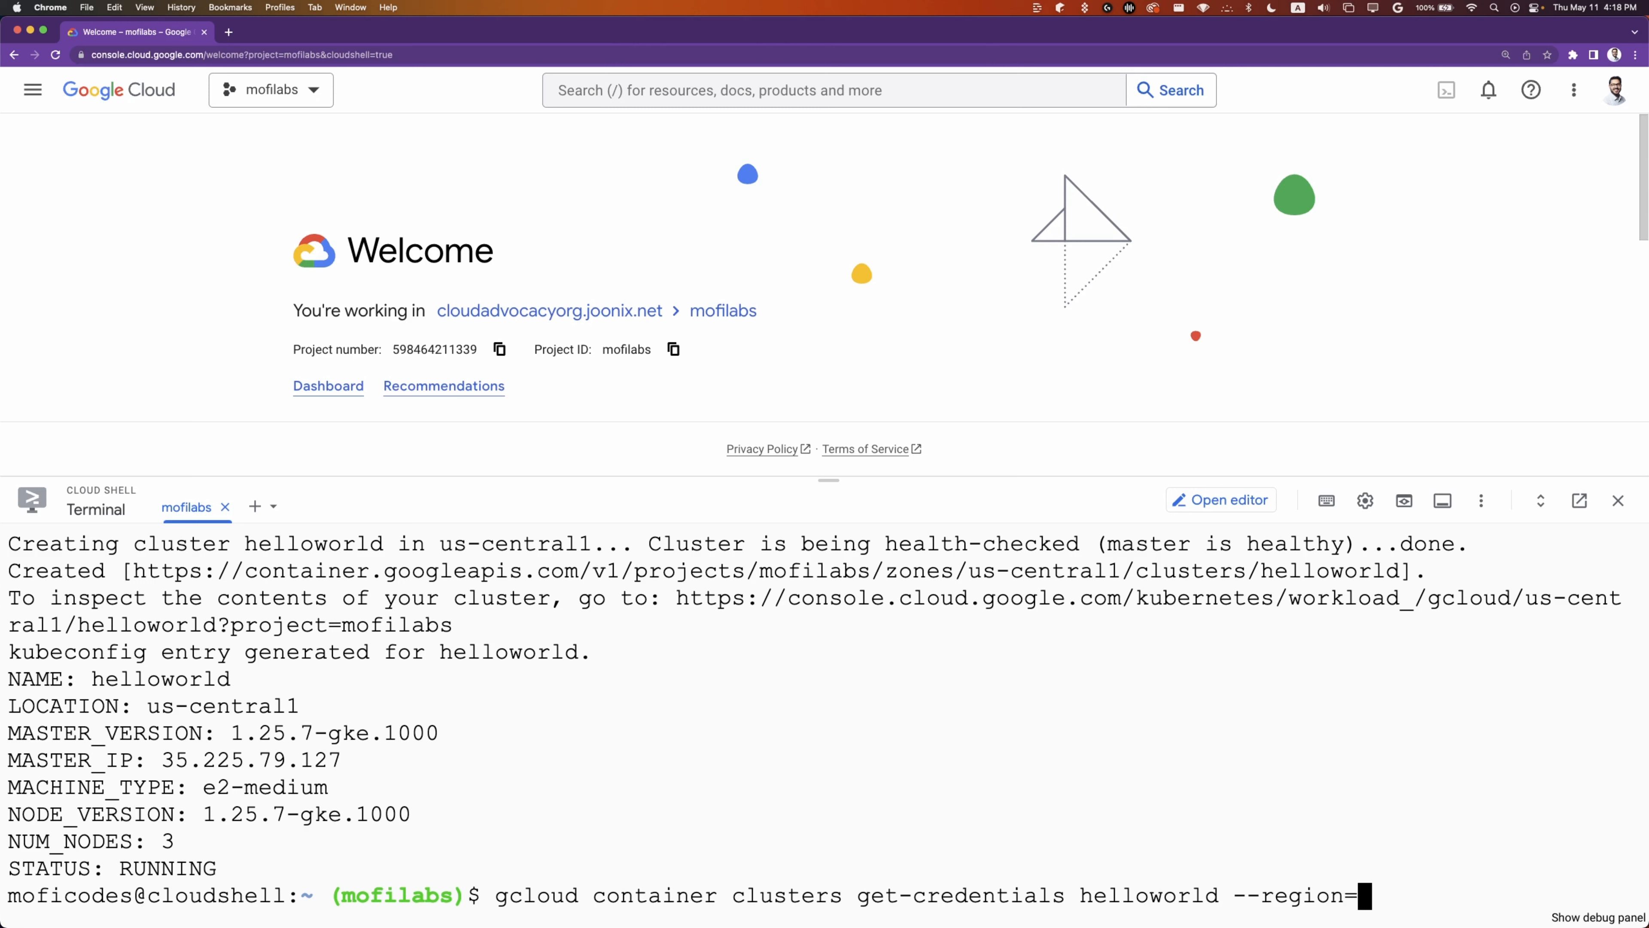
{"action": "type", "text": "us-central1"}
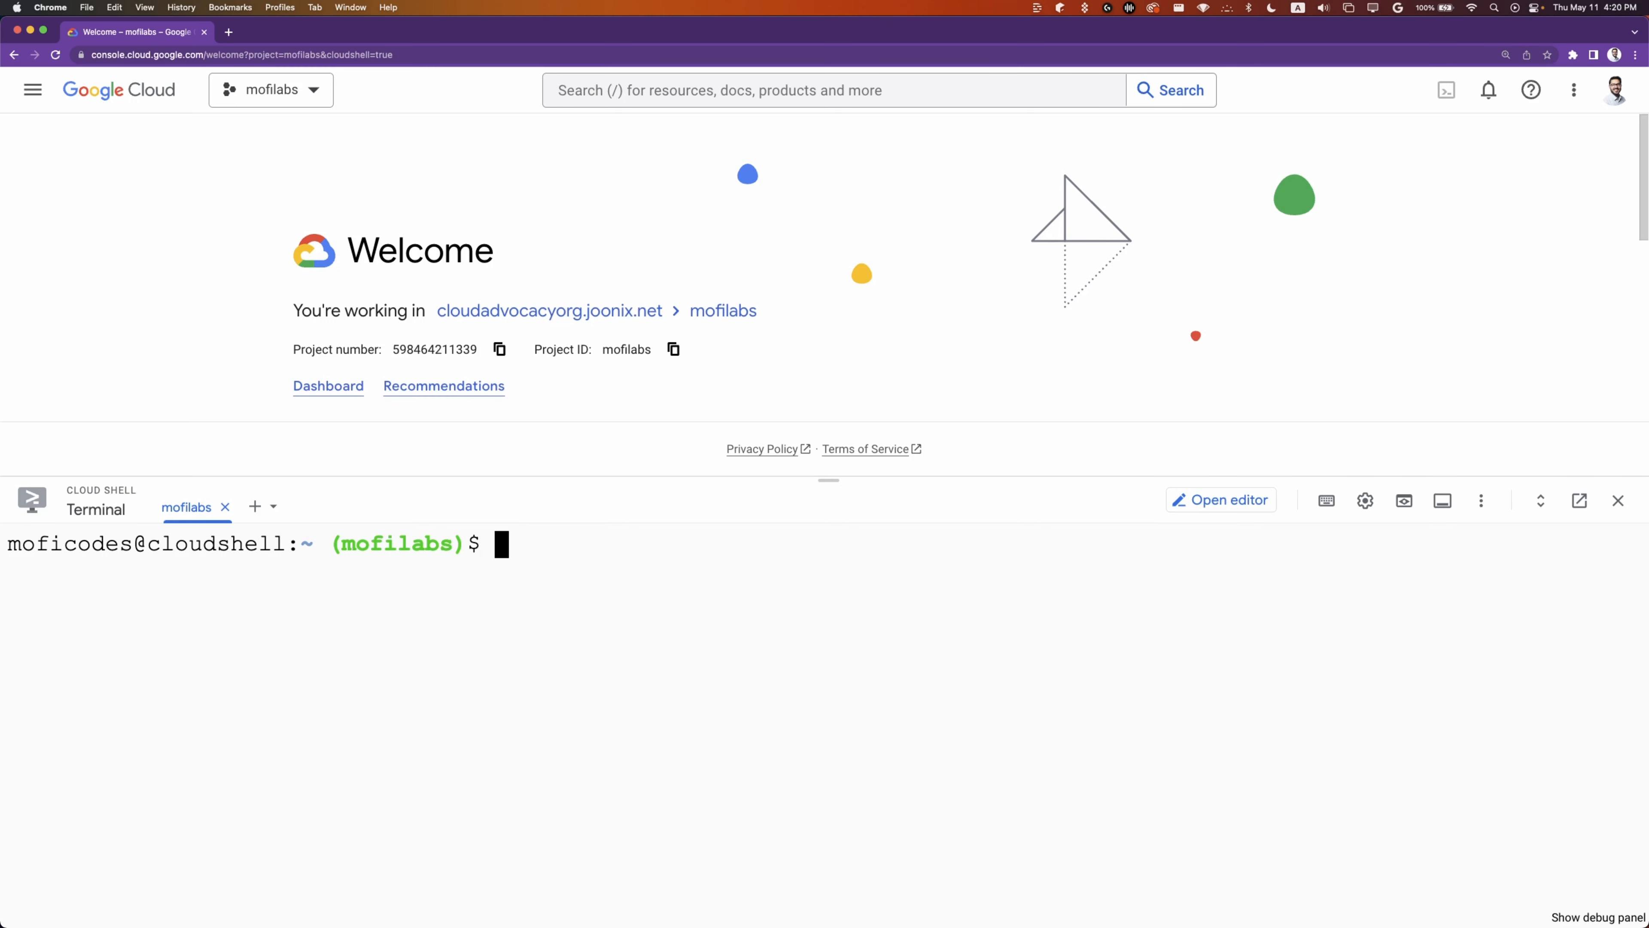
Run kubectl get nodes to list the helloworld cluster's Ready nodes, then begin another kubectl command.
{"action": "type", "text": "kubectl get n"}
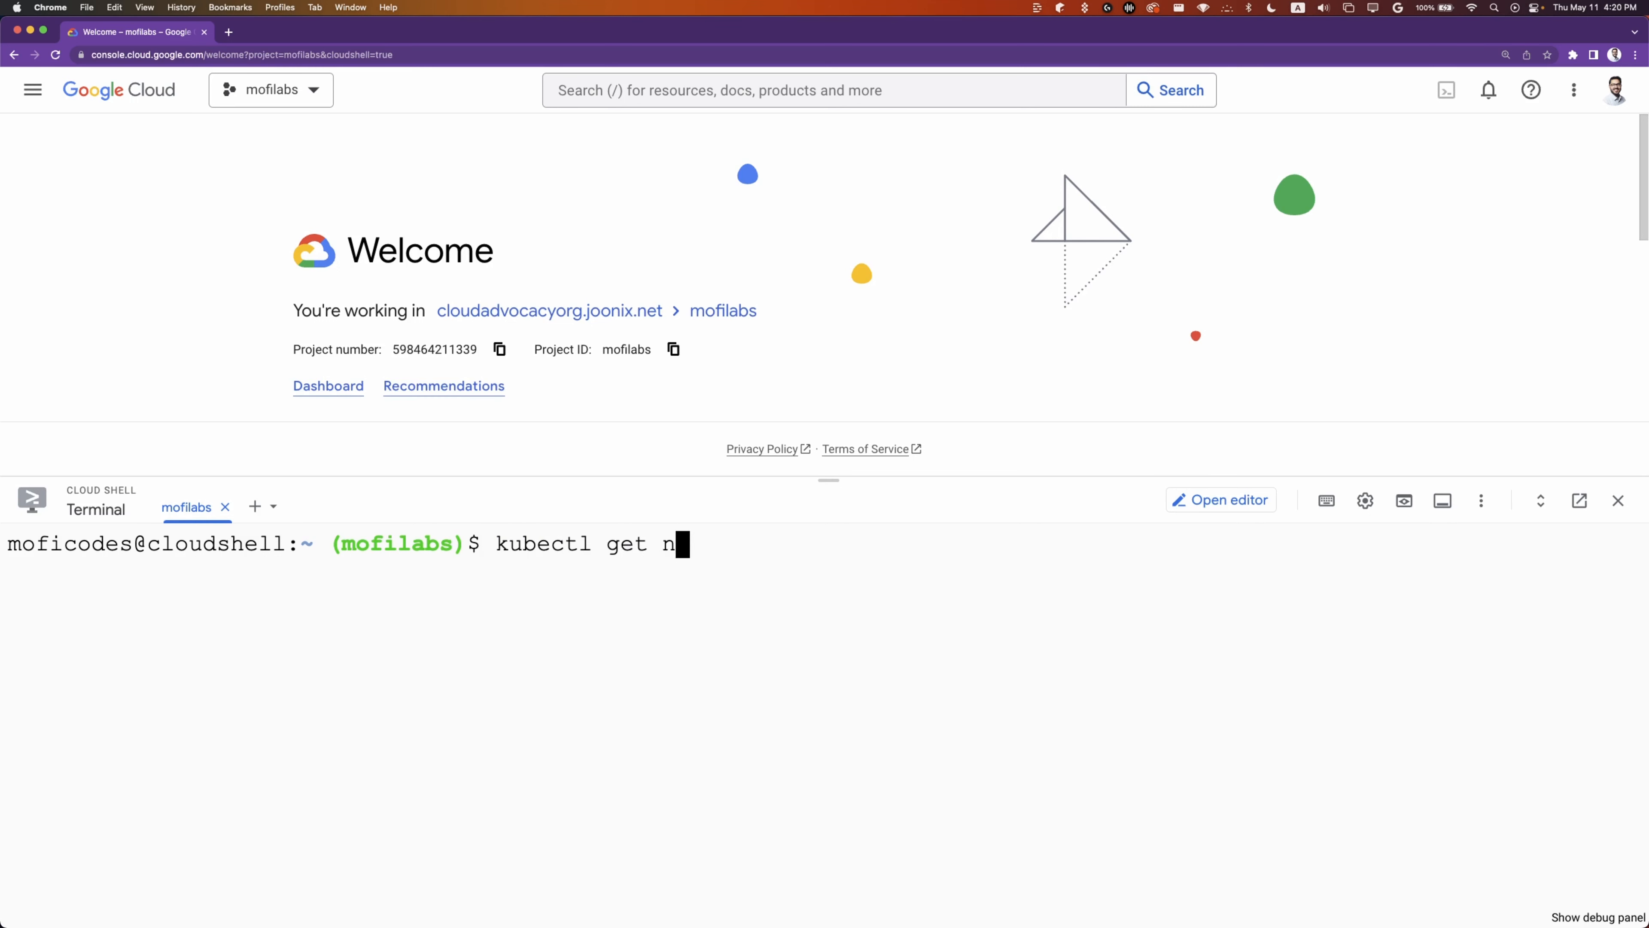
{"action": "key", "text": "Return"}
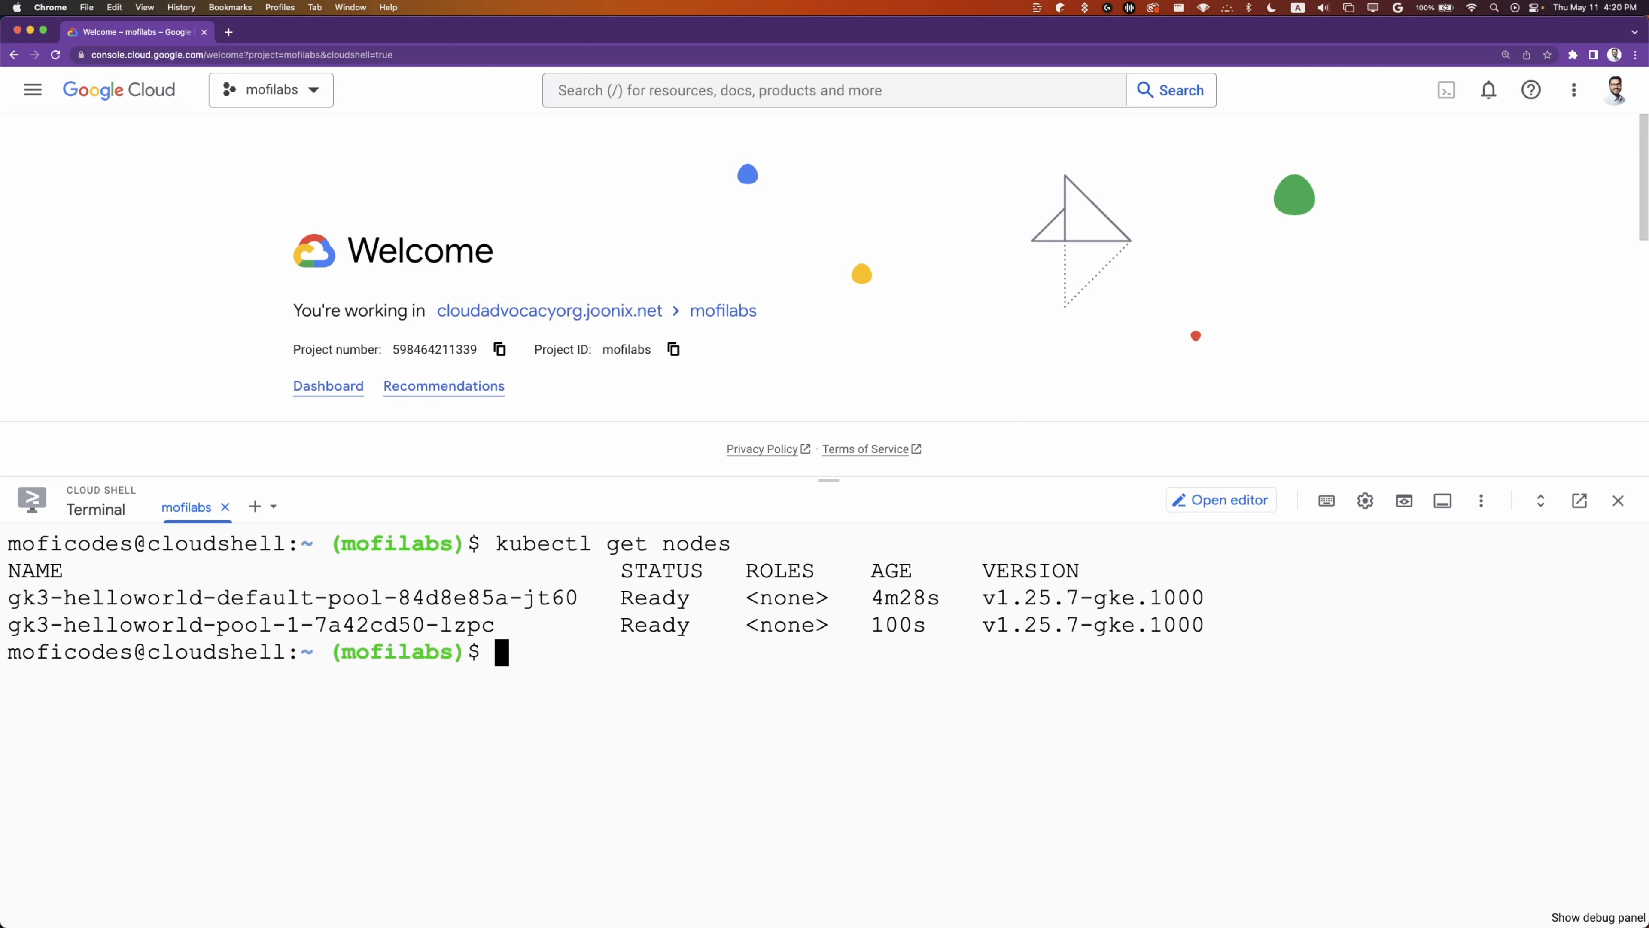
{"action": "type", "text": "kubectl"}
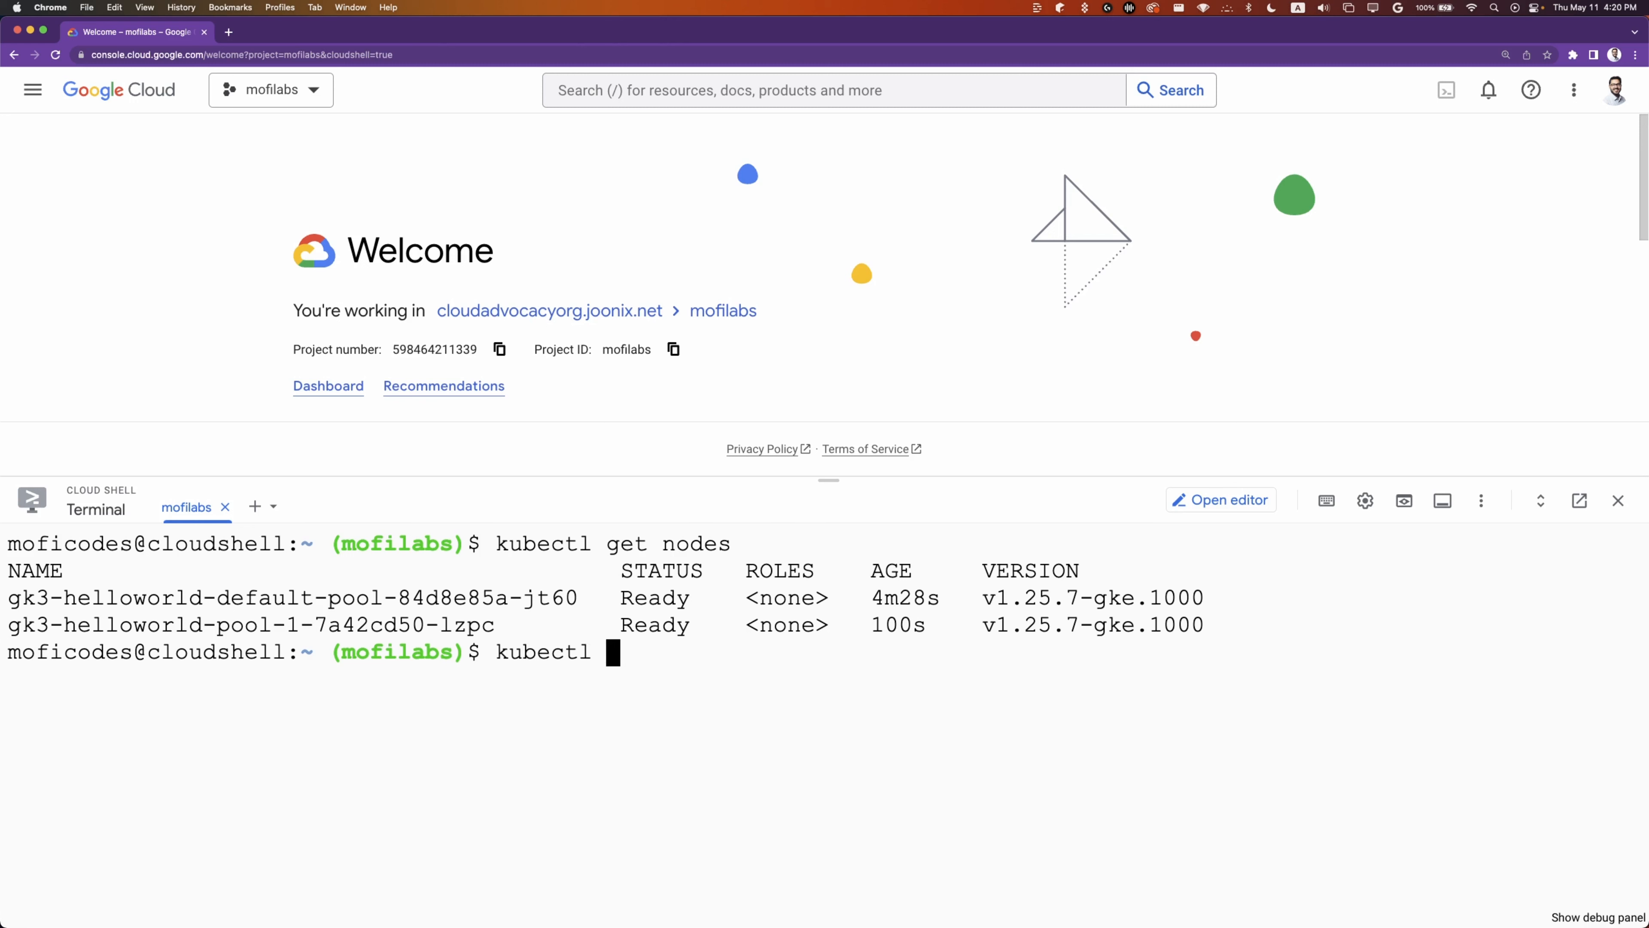